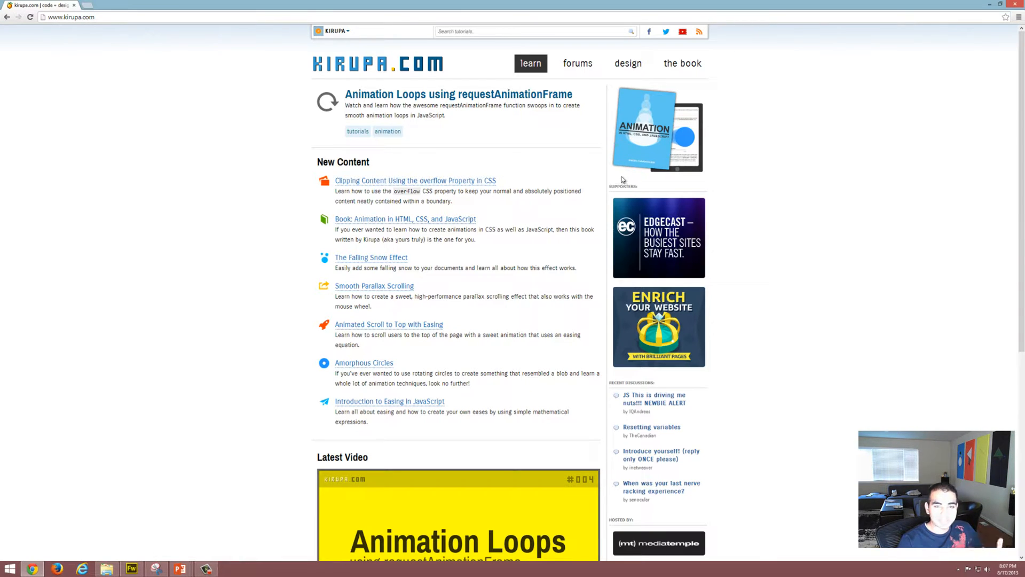
{"action": "mouse_move", "coordinate": [645, 166]}
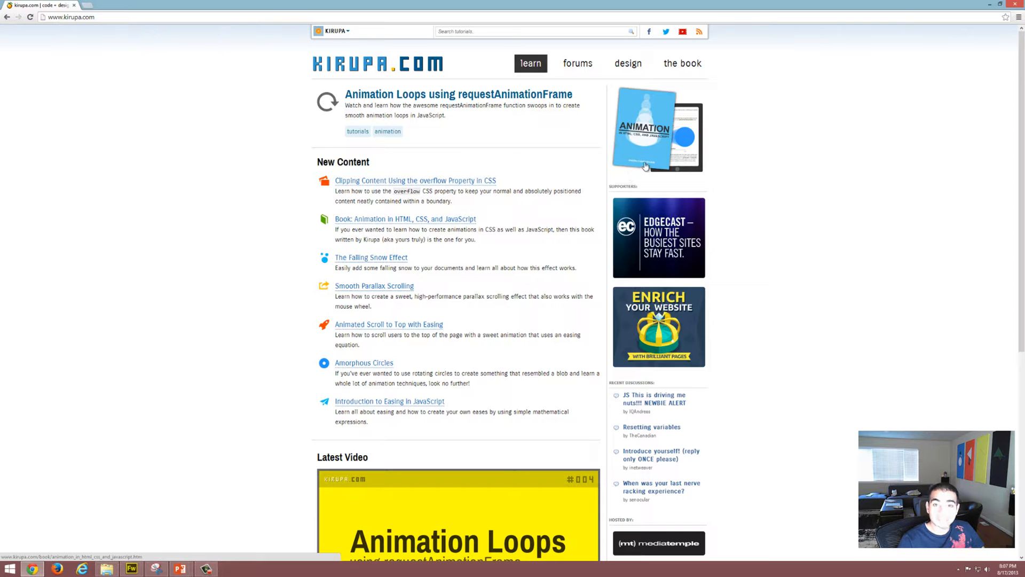
{"action": "mouse_move", "coordinate": [630, 170]}
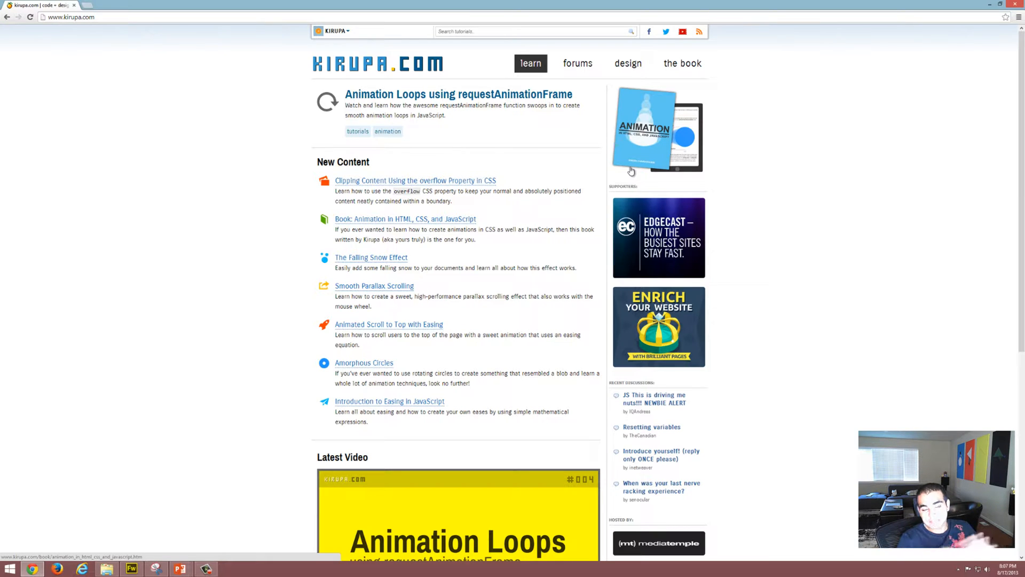
{"action": "mouse_move", "coordinate": [630, 174]}
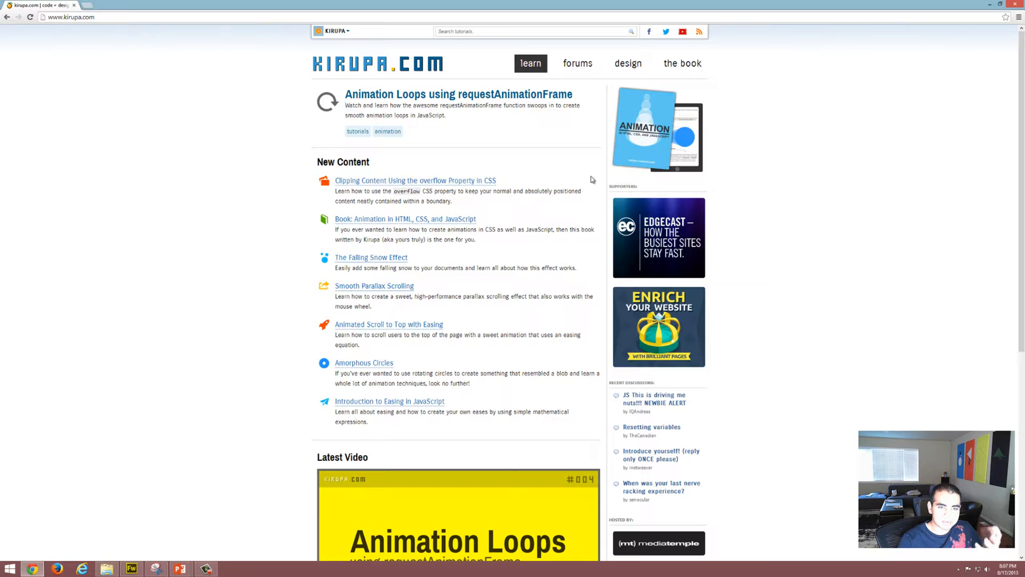
{"action": "mouse_move", "coordinate": [626, 182]}
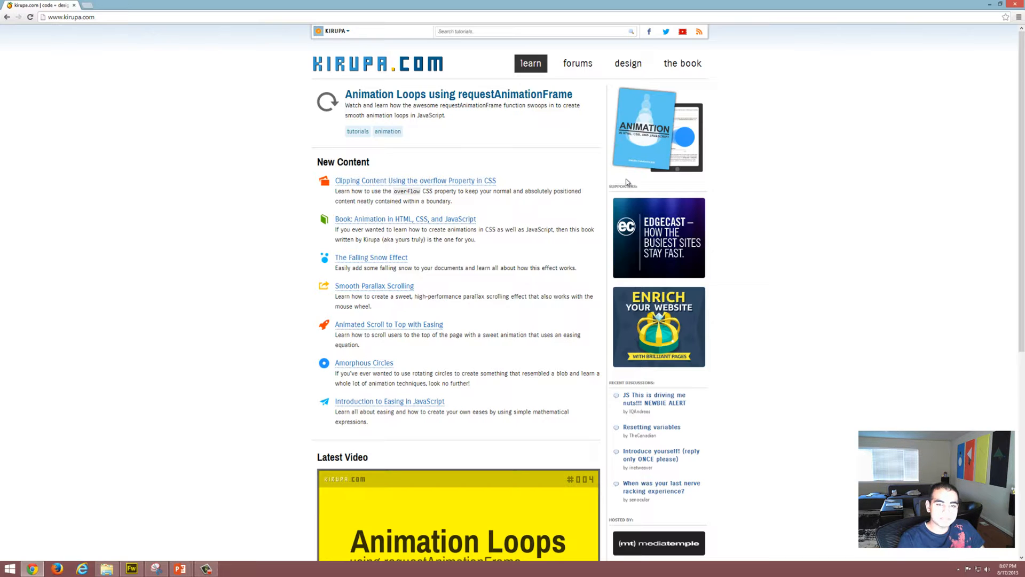
{"action": "mouse_move", "coordinate": [697, 185]}
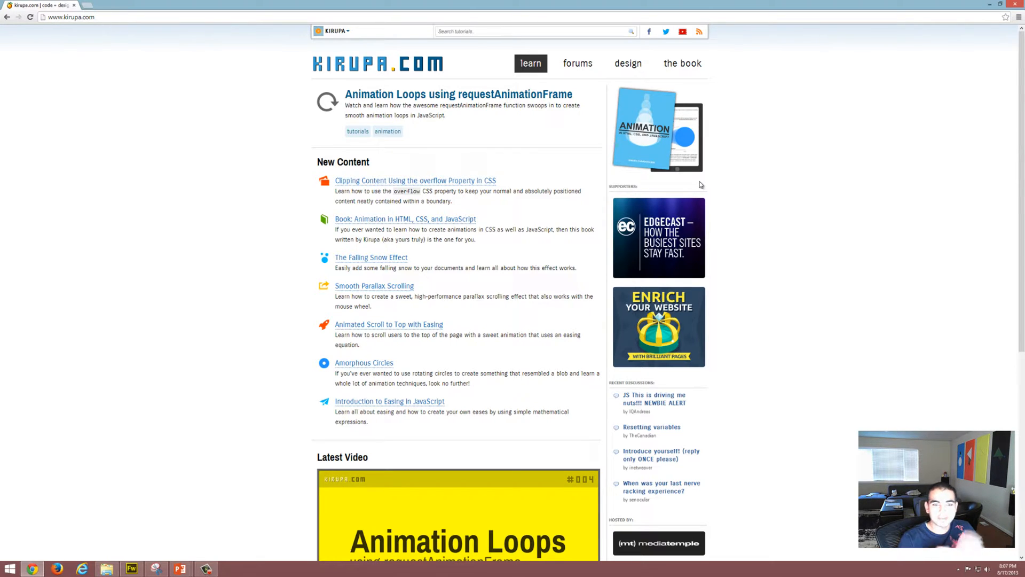
{"action": "mouse_move", "coordinate": [729, 143]}
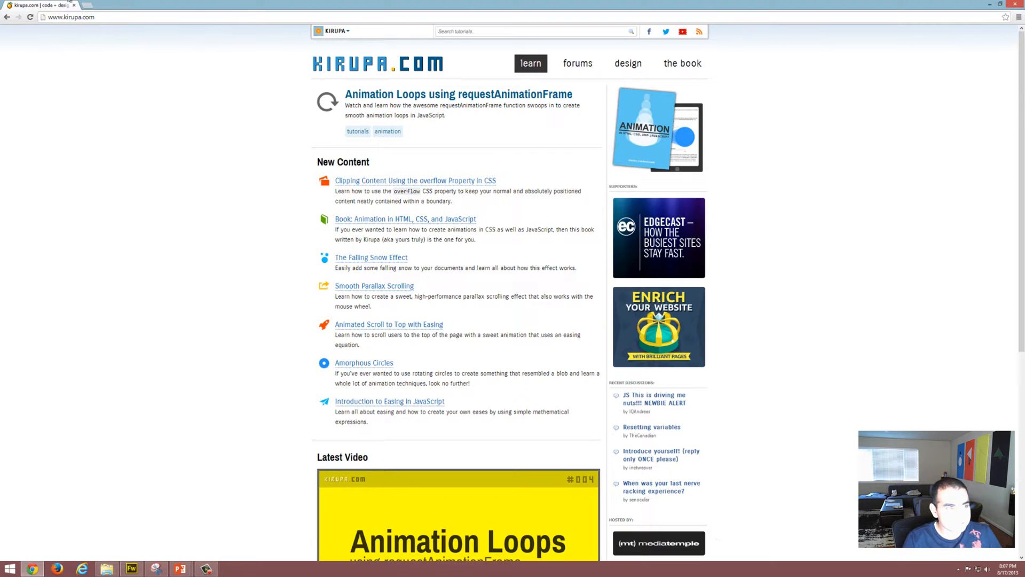
{"action": "mouse_move", "coordinate": [775, 106]}
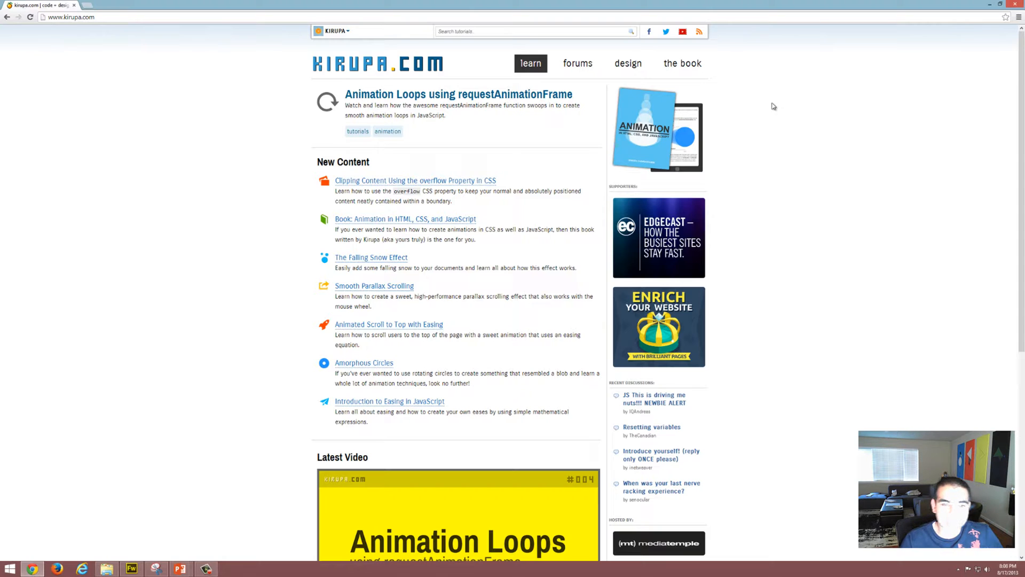
{"action": "mouse_move", "coordinate": [705, 152]}
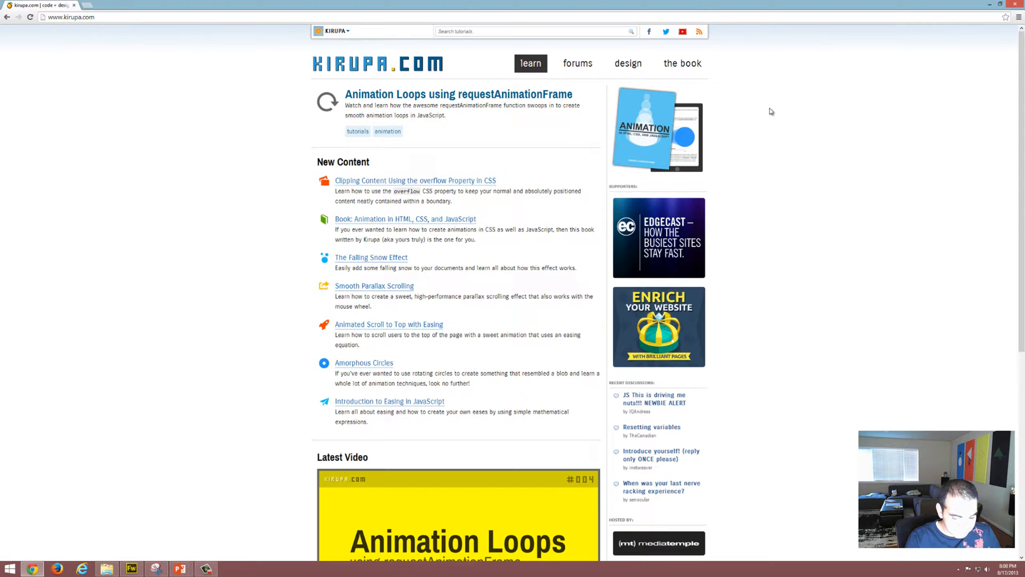
{"action": "mouse_move", "coordinate": [762, 110]}
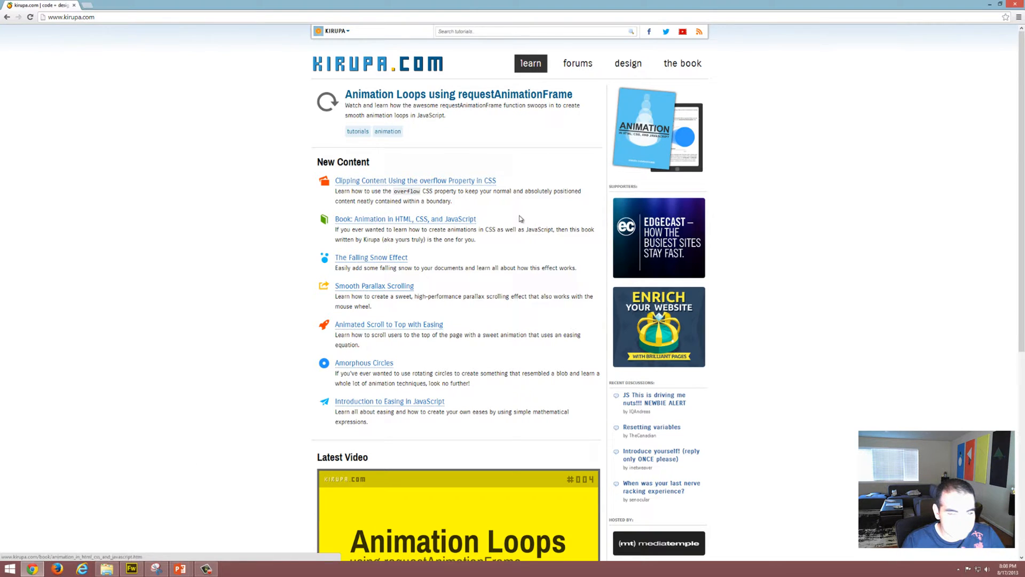
- Bring the kirupa.com homepage screenshot into Fireworks and isolate the book cover as its own bitmap
{"action": "left_click", "coordinate": [132, 568]}
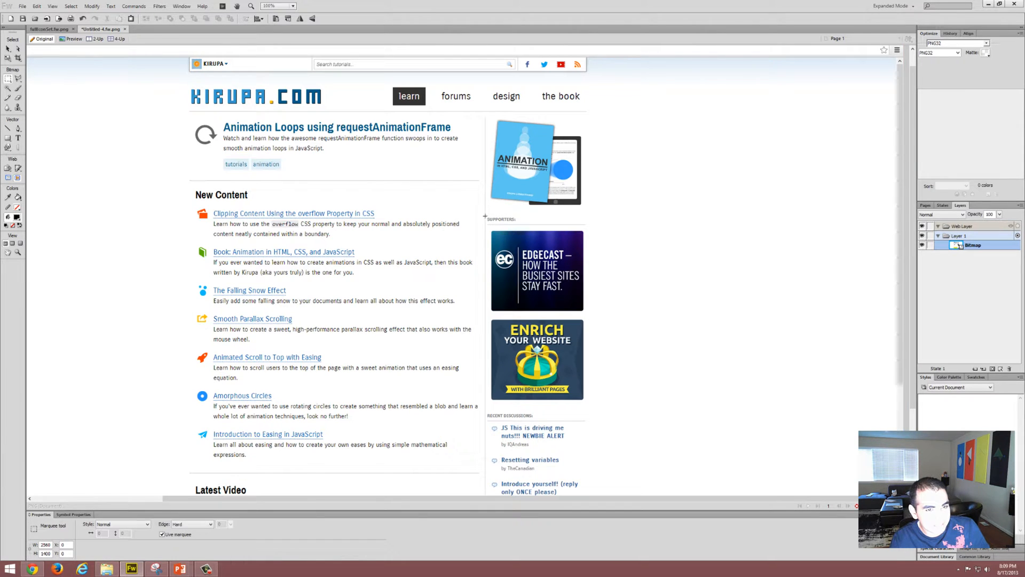
{"action": "scroll", "scroll_direction": "down", "scroll_amount": 3}
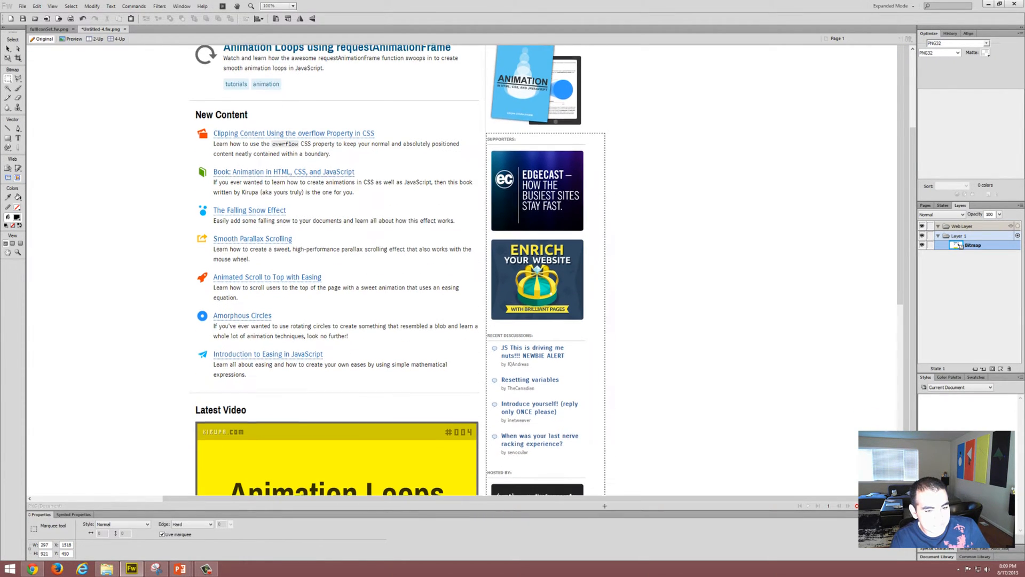
{"action": "scroll", "scroll_direction": "down", "scroll_amount": 3}
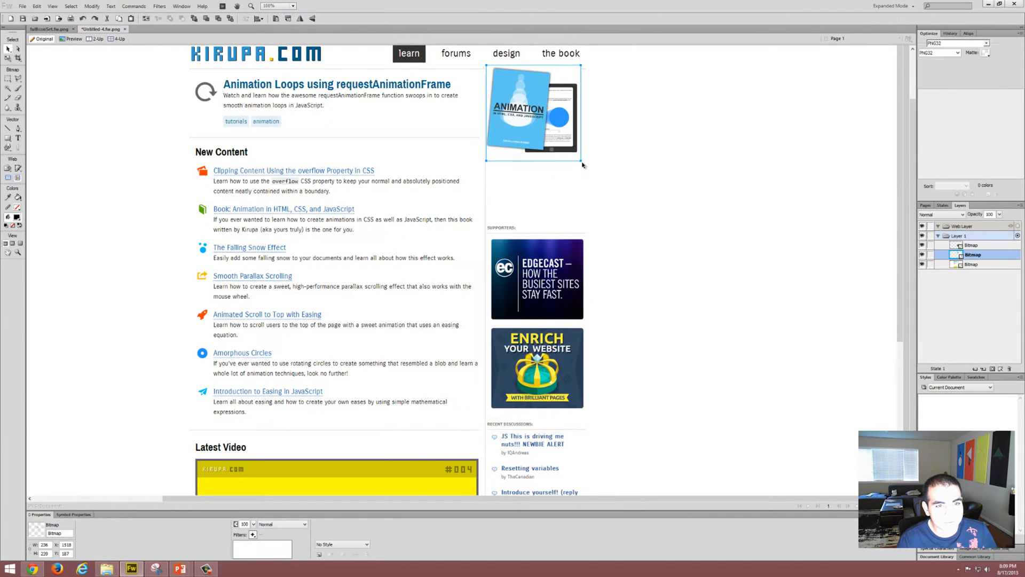
- Nudge the book bitmap slightly down and to the right on the canvas
{"action": "left_click_drag", "start_coordinate": [533, 114], "coordinate": [537, 123]}
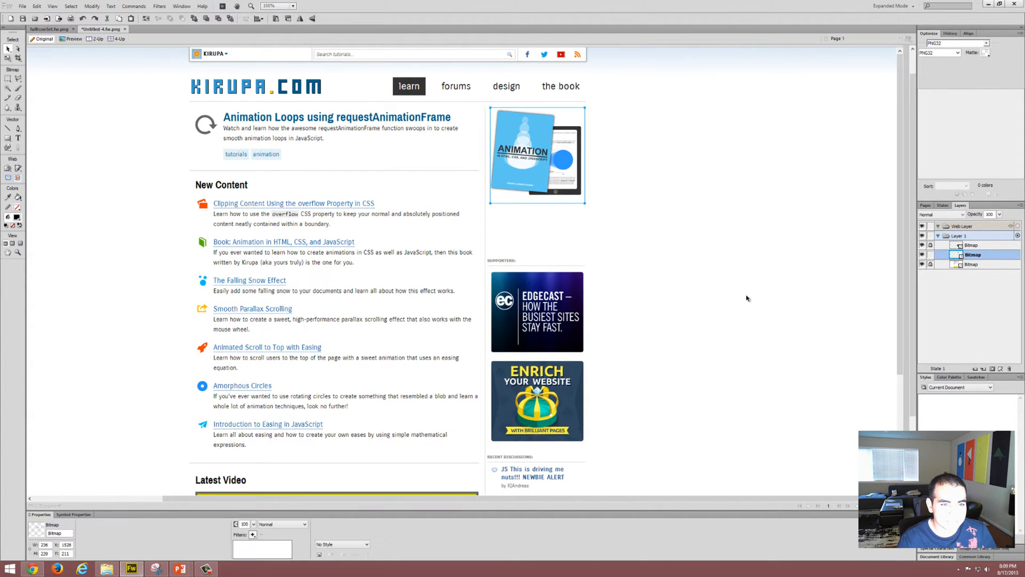
{"action": "mouse_move", "coordinate": [667, 186]}
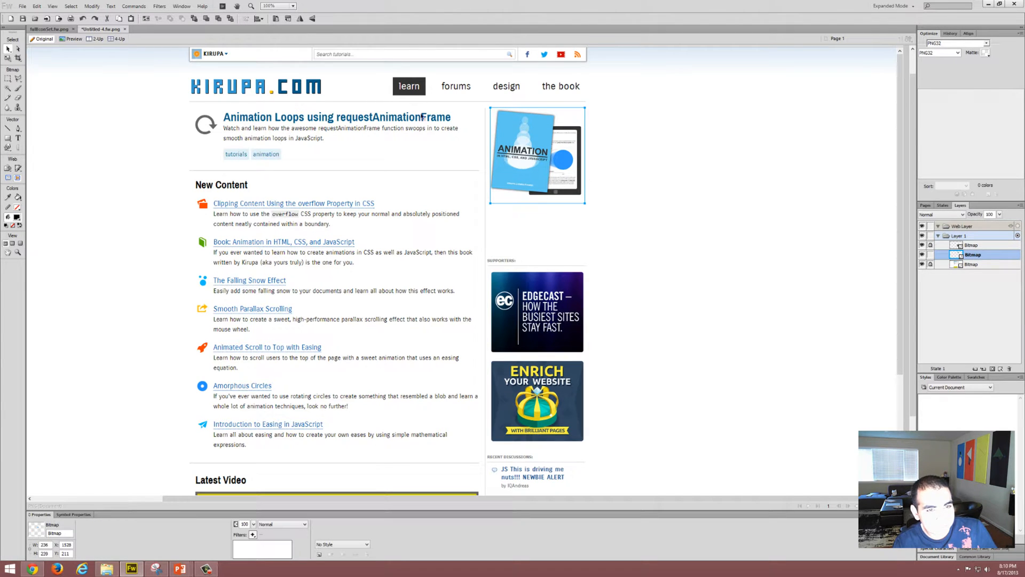
{"action": "mouse_move", "coordinate": [542, 94]}
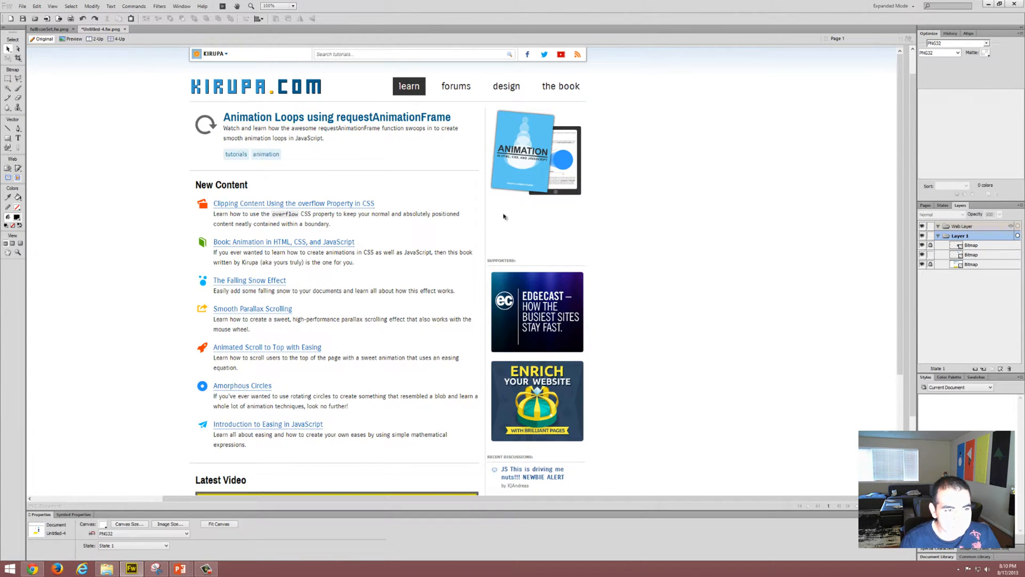
{"action": "mouse_move", "coordinate": [525, 207]}
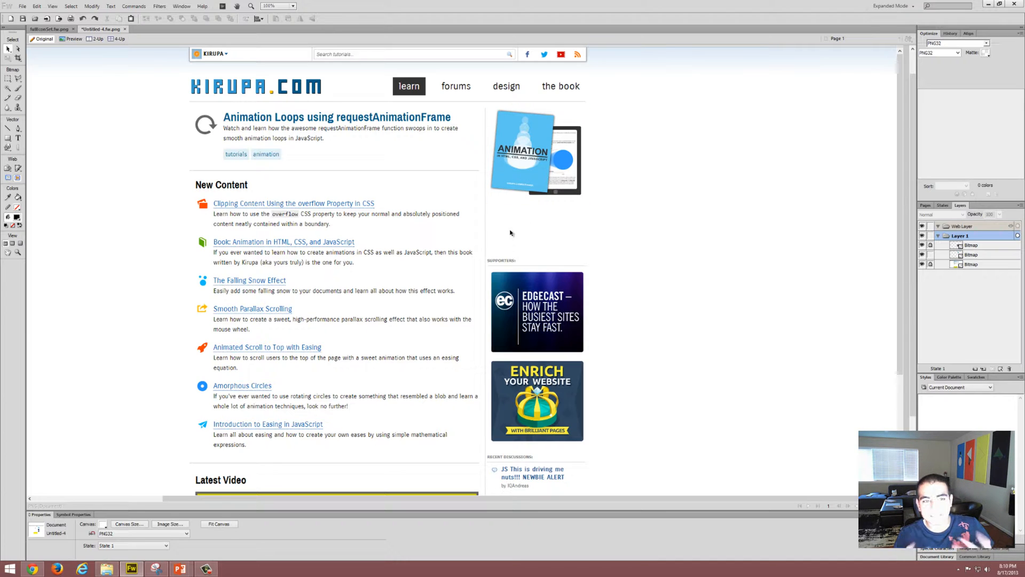
{"action": "mouse_move", "coordinate": [204, 207]}
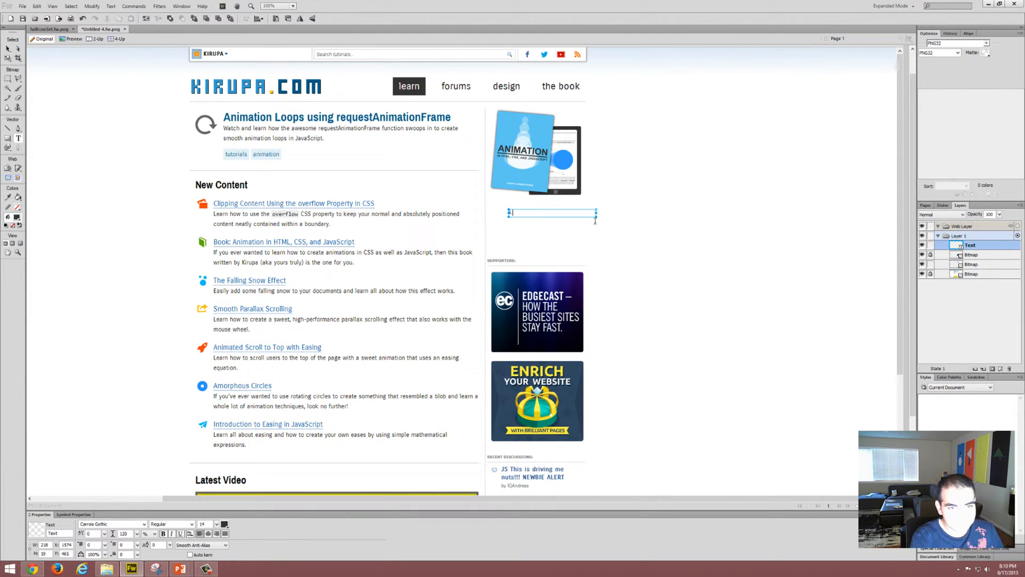
- Add a text label reading 'Learn more' beneath the book image
{"action": "type", "text": "Learn more"}
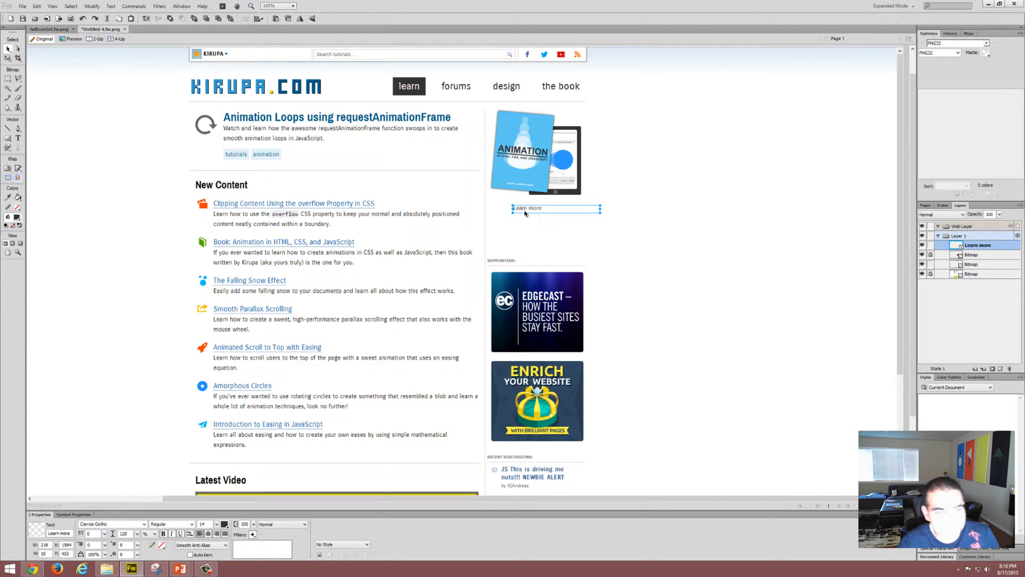
{"action": "mouse_move", "coordinate": [588, 237]}
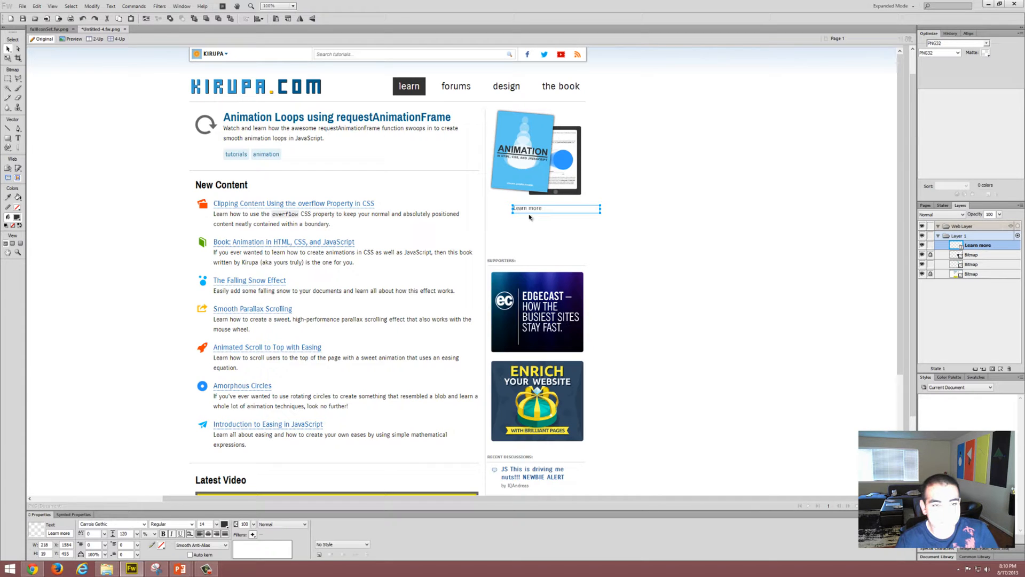
{"action": "mouse_move", "coordinate": [538, 213]}
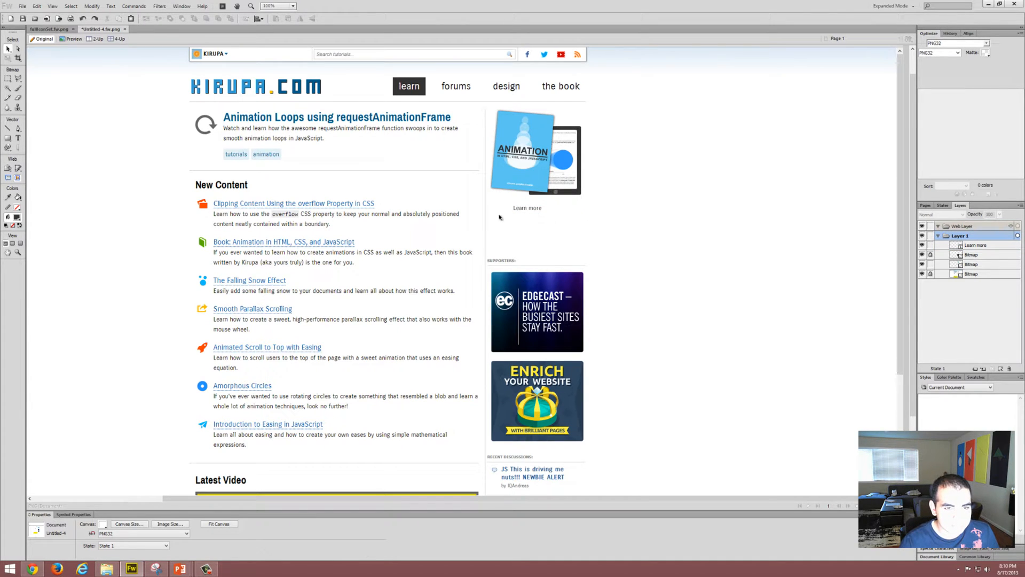
- Duplicate the Learn more label into 'Buy paperback edition' and 'Buy Kindle edition' labels below it
{"action": "left_click", "coordinate": [528, 207]}
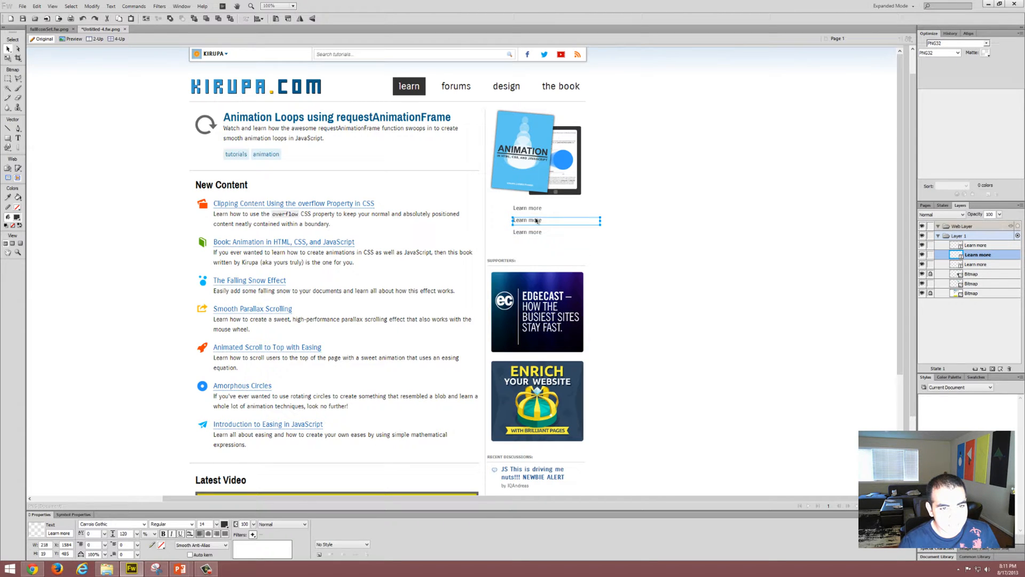
{"action": "double_click", "coordinate": [528, 220]}
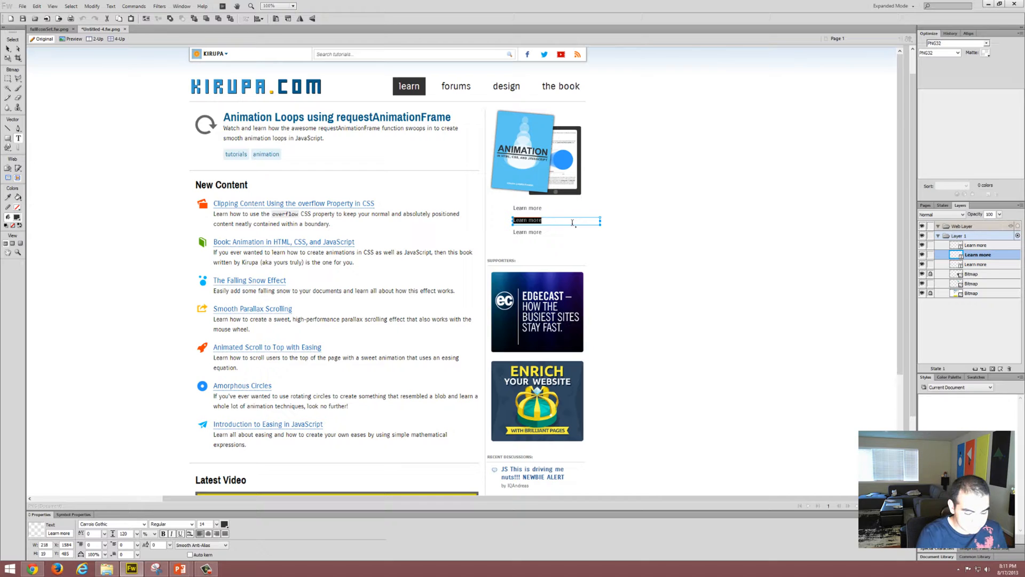
{"action": "type", "text": "Buy paperback edition"}
{"action": "left_click", "coordinate": [555, 231]}
{"action": "type", "text": "Buy Kindle edition"}
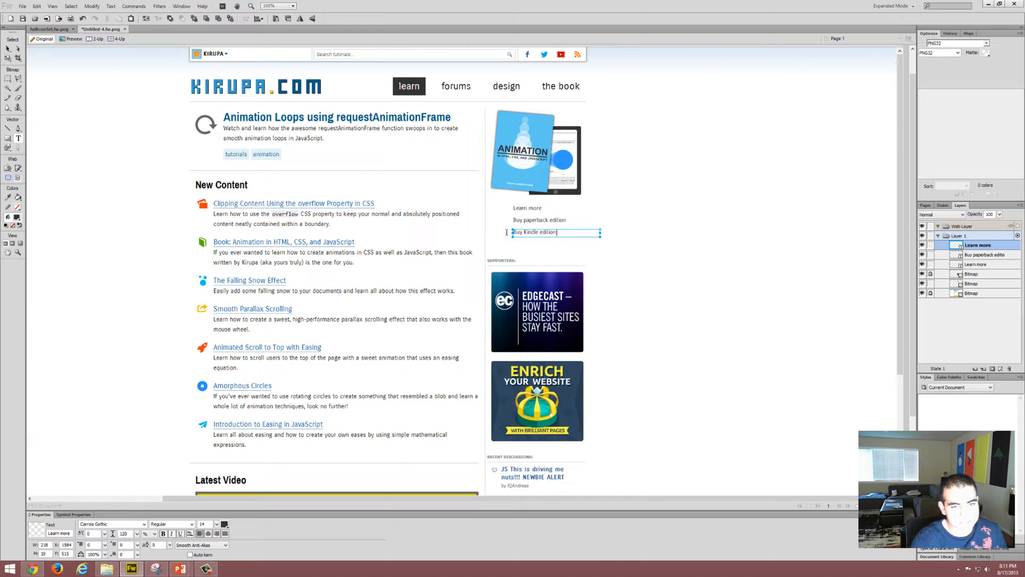
{"action": "left_click", "coordinate": [595, 246]}
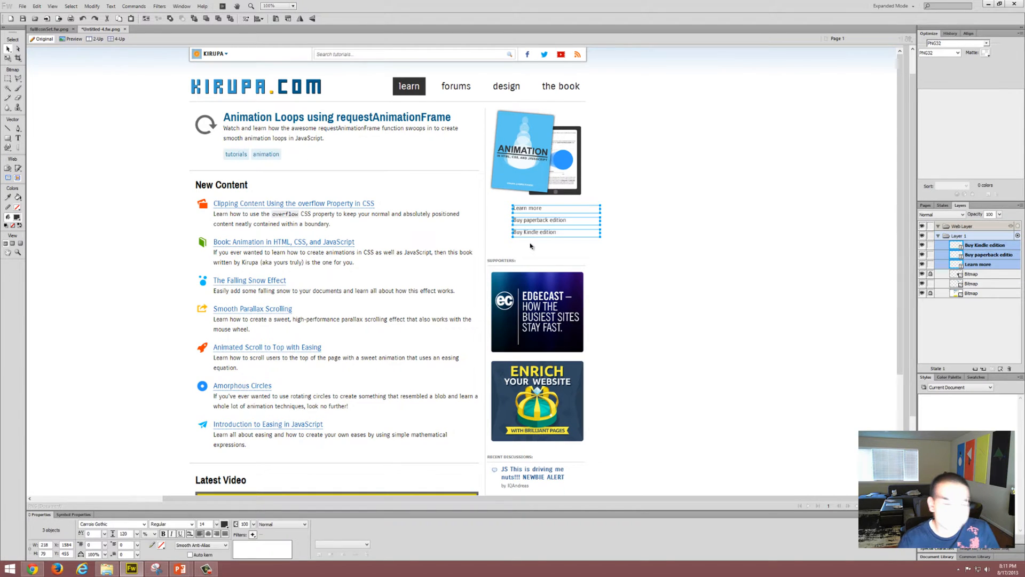
{"action": "mouse_move", "coordinate": [541, 245]}
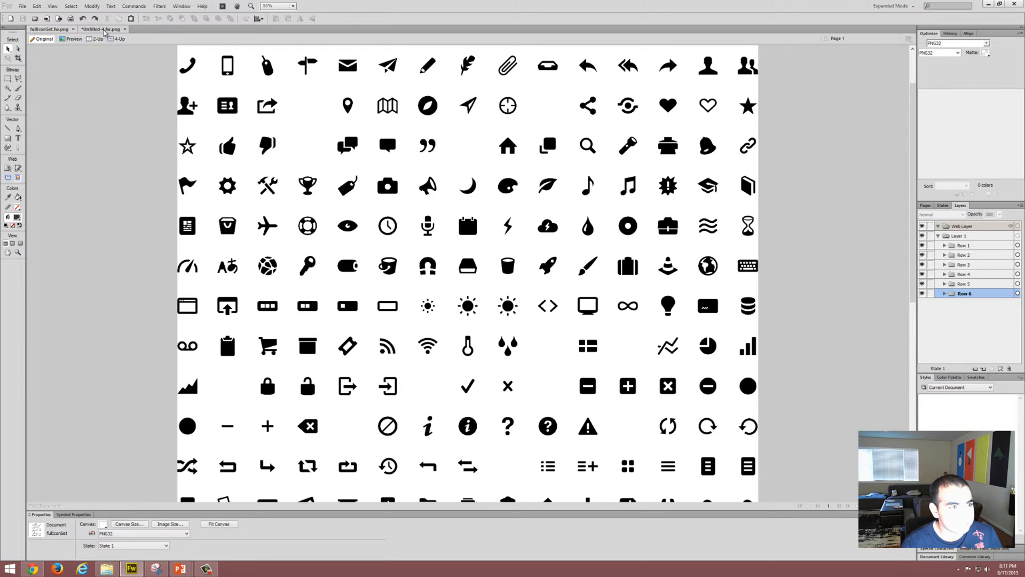
- Copy the pencil icon from the icon set into the mockup and move it beside the book image
{"action": "left_click", "coordinate": [100, 29]}
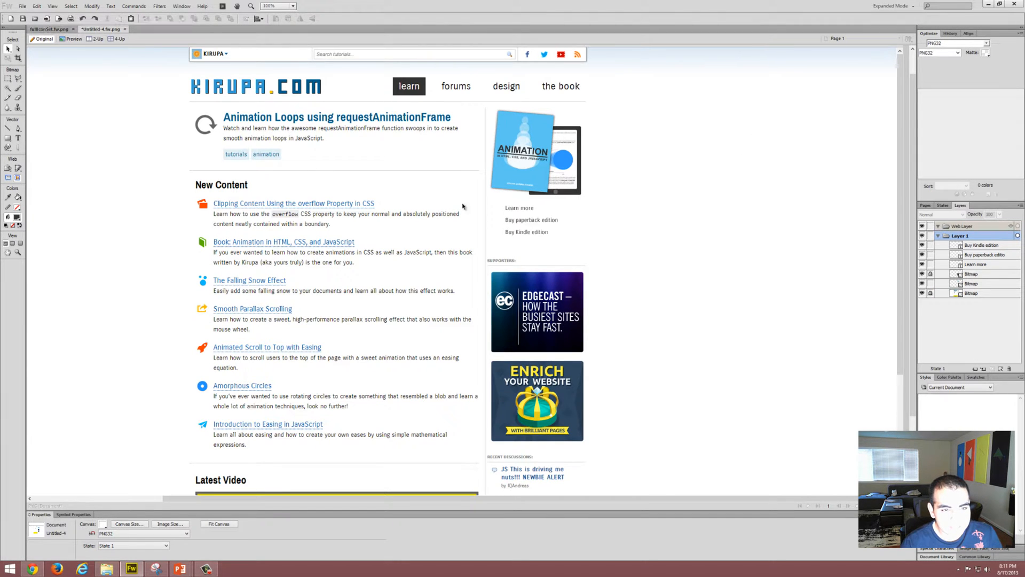
{"action": "left_click", "coordinate": [519, 207]}
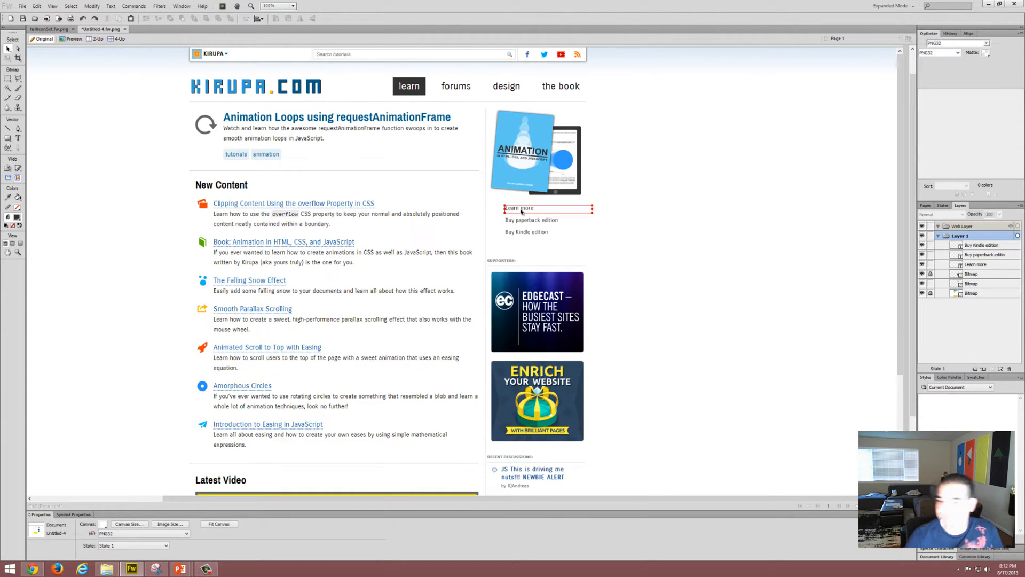
{"action": "left_click", "coordinate": [49, 29]}
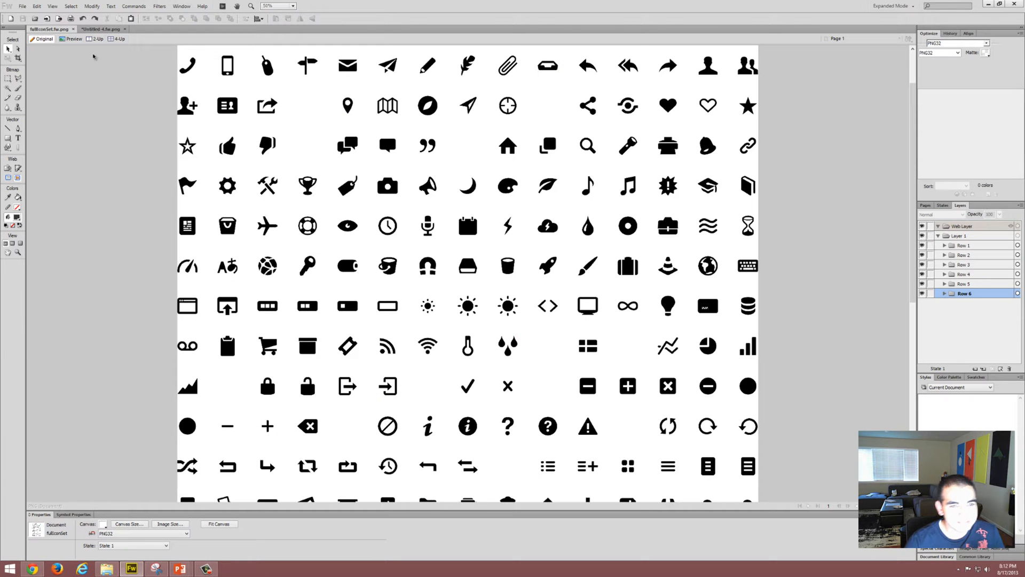
{"action": "left_click", "coordinate": [468, 66]}
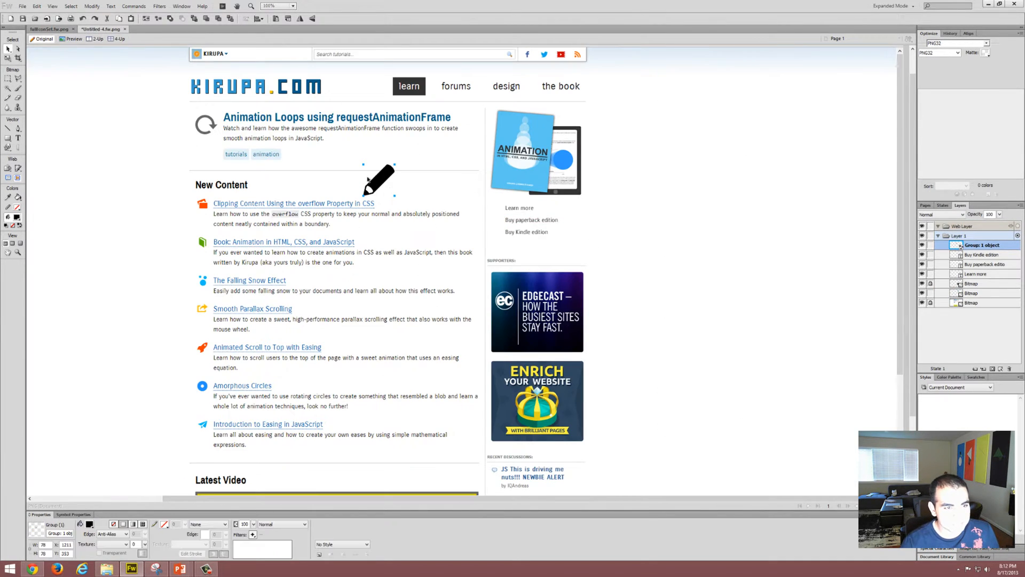
{"action": "left_click_drag", "start_coordinate": [379, 179], "coordinate": [625, 197]}
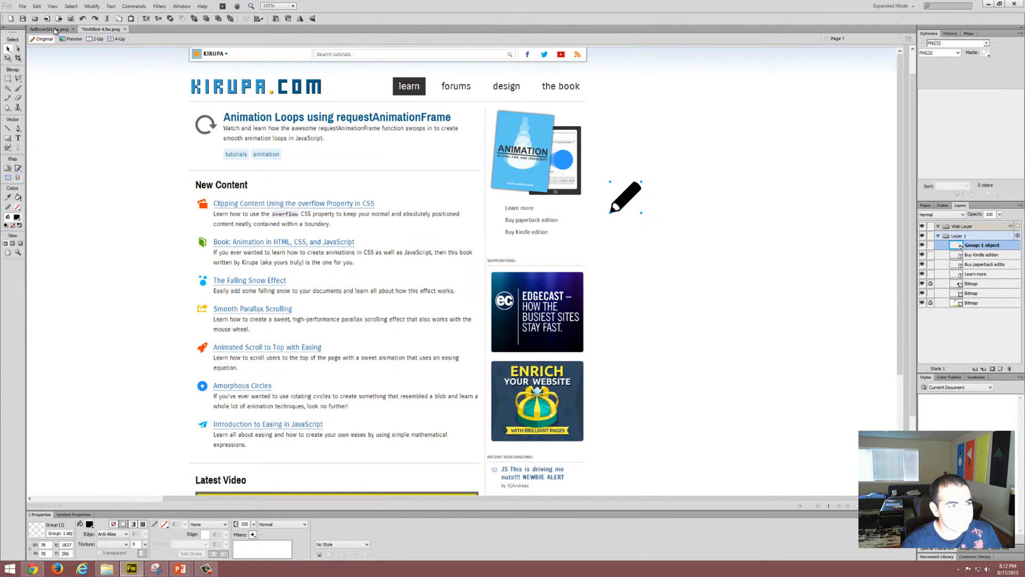
- Fetch the book and phone icons from the icon set document for the mockup
{"action": "left_click", "coordinate": [45, 29]}
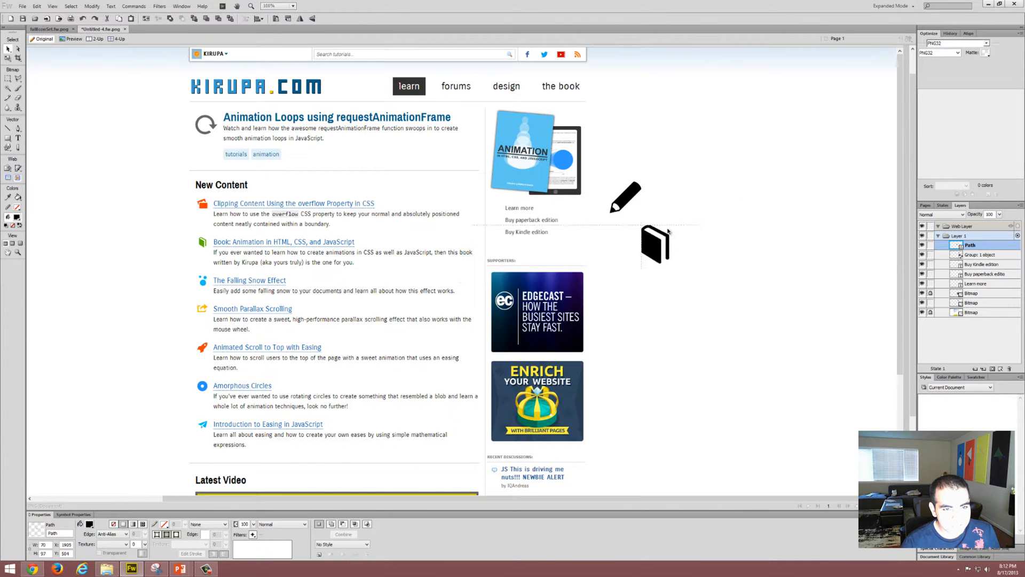
{"action": "left_click", "coordinate": [48, 28]}
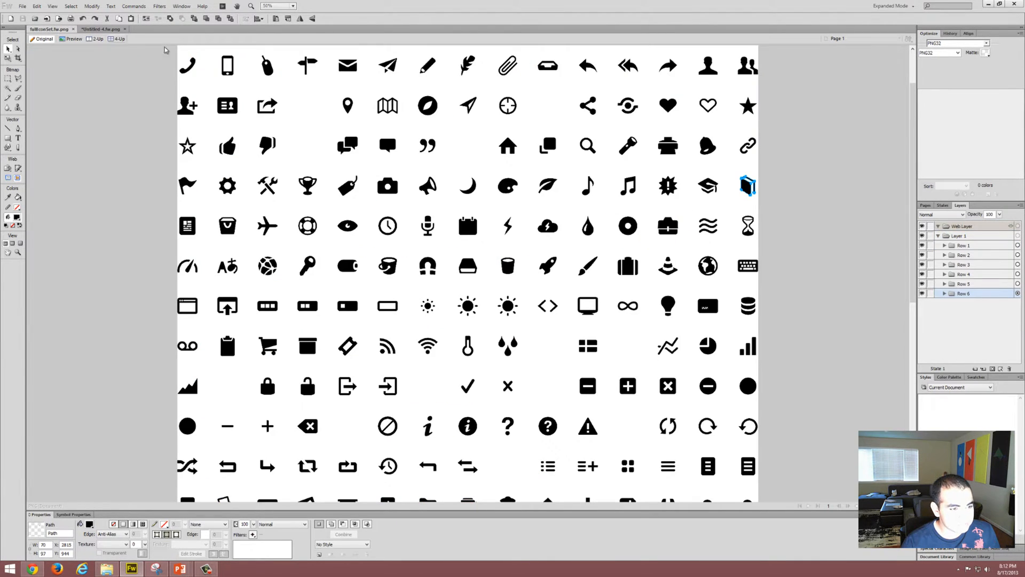
{"action": "mouse_move", "coordinate": [287, 331]}
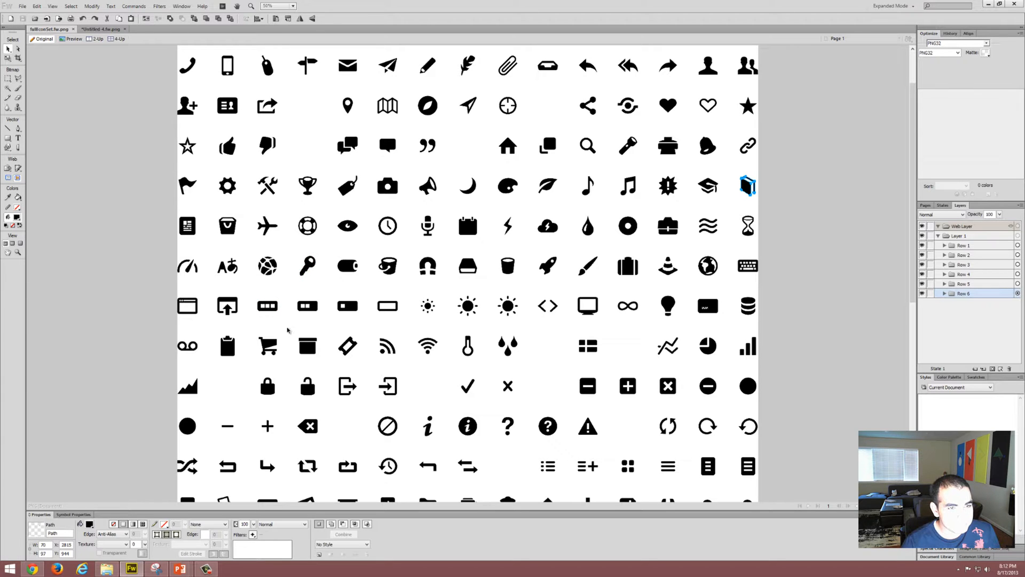
{"action": "scroll", "scroll_direction": "down", "scroll_amount": 3}
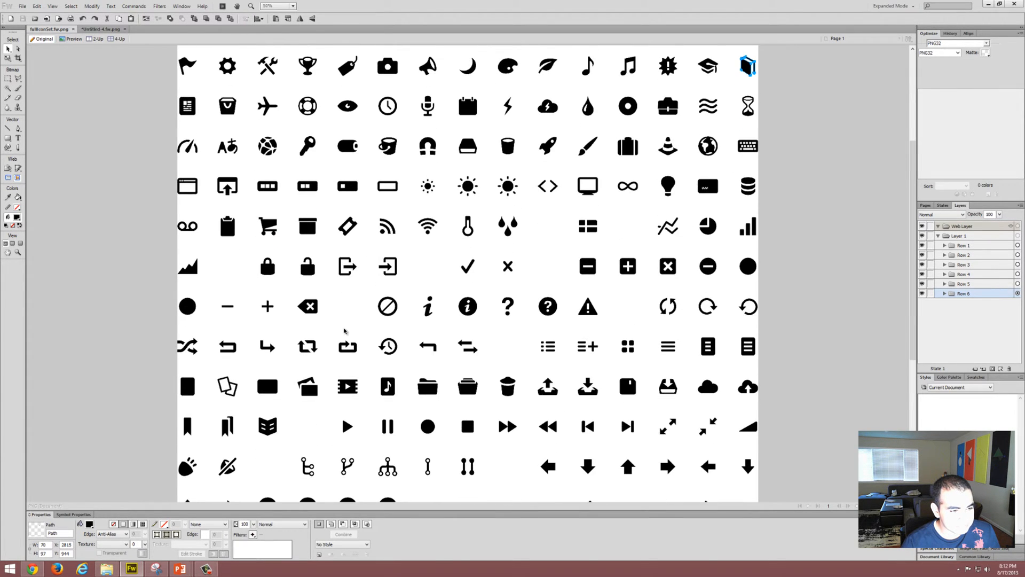
{"action": "scroll", "scroll_direction": "down", "scroll_amount": 3}
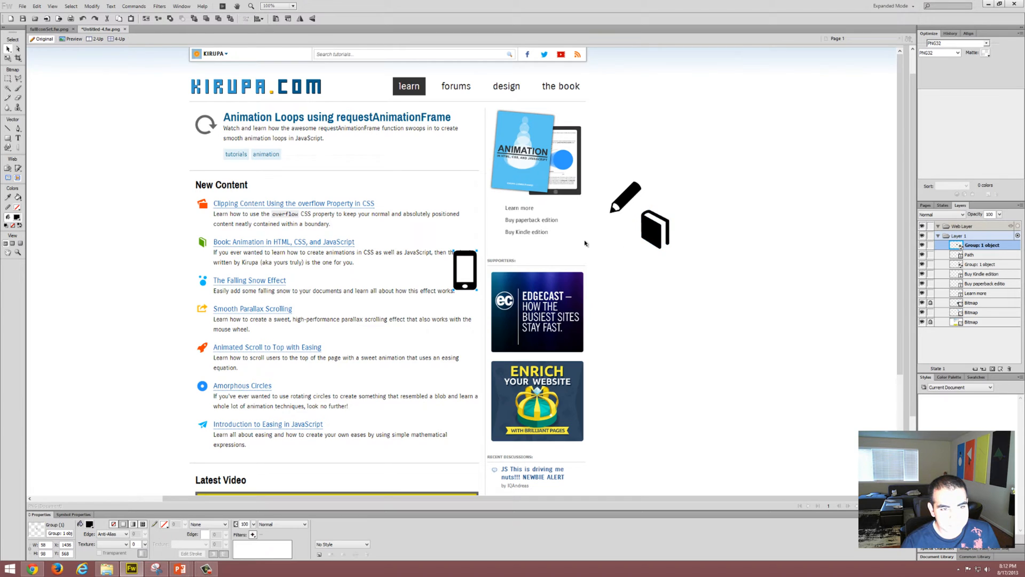
- Scale the pencil, book and phone icons down to link size beside the three labels
{"action": "left_click_drag", "start_coordinate": [465, 270], "coordinate": [616, 274]}
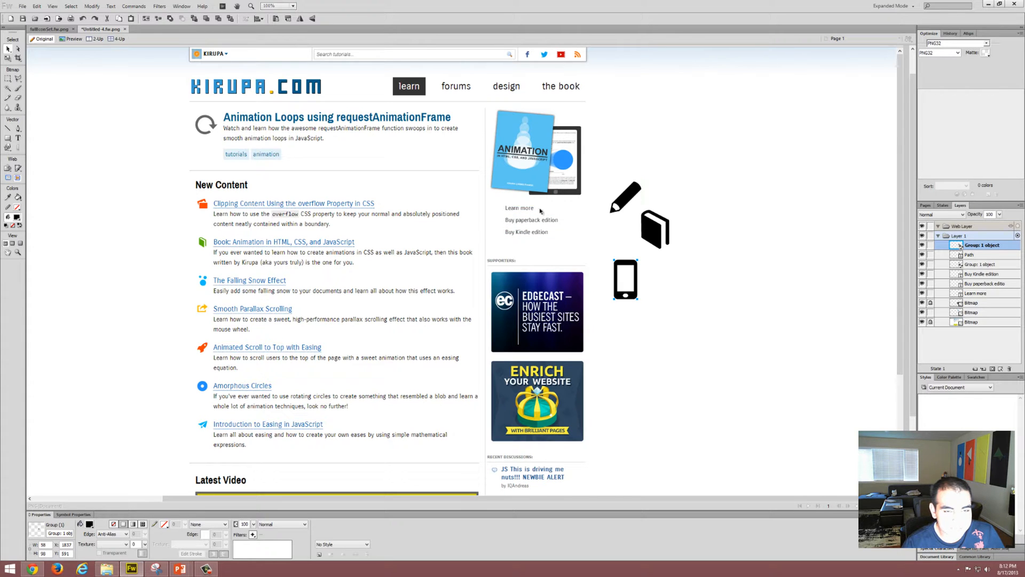
{"action": "mouse_move", "coordinate": [683, 306]}
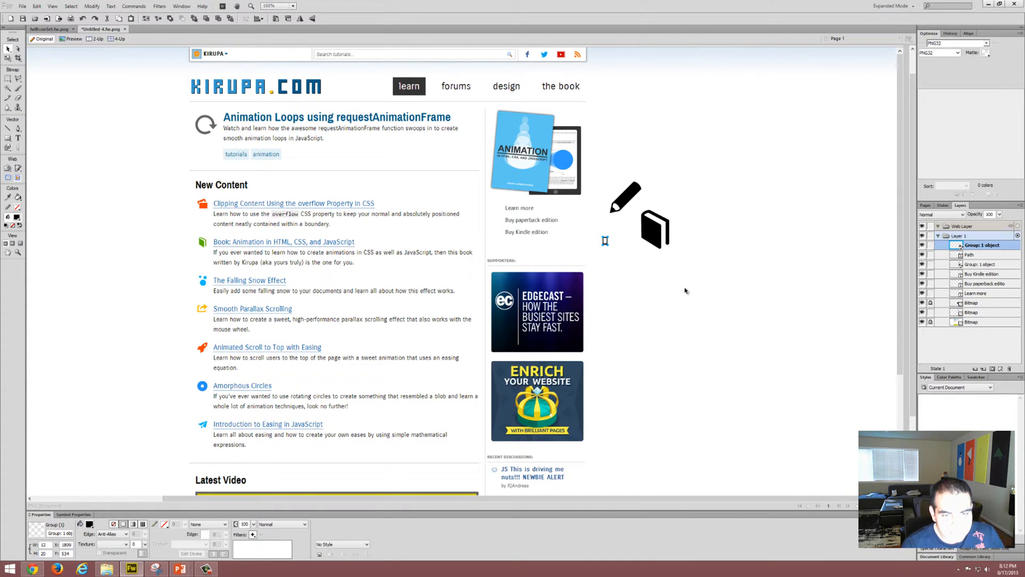
{"action": "left_click", "coordinate": [970, 254]}
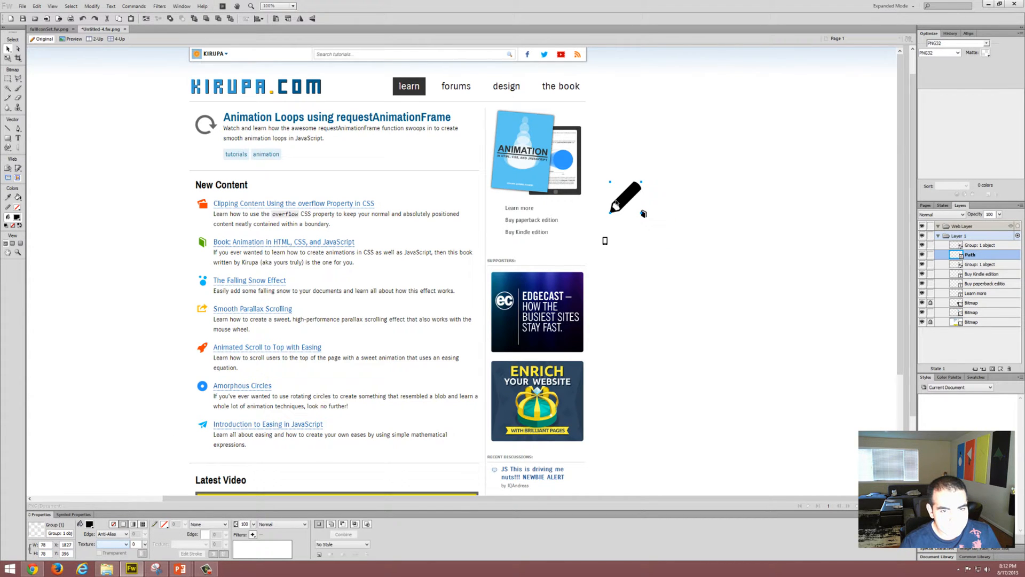
{"action": "left_click", "coordinate": [983, 263]}
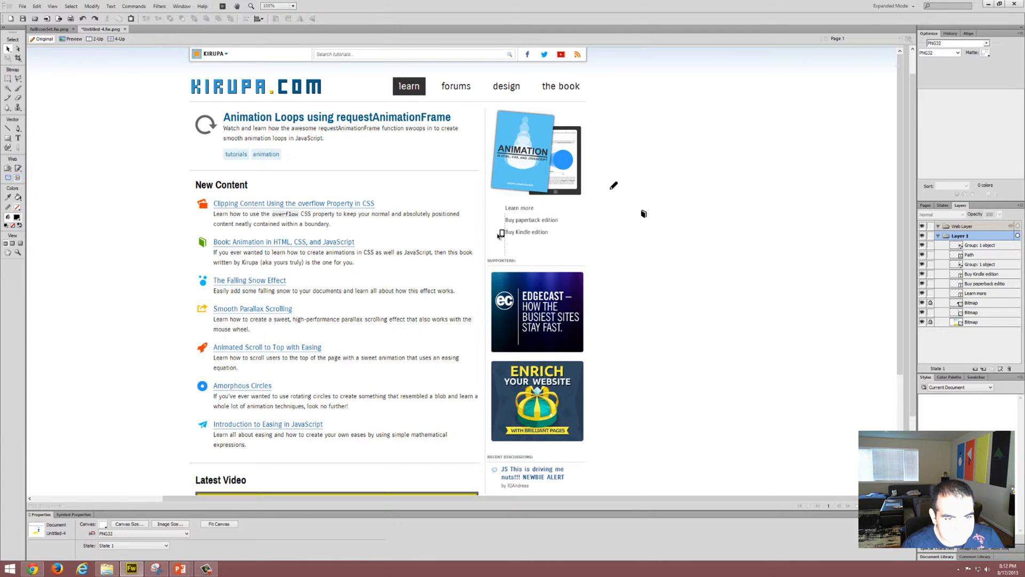
{"action": "left_click", "coordinate": [985, 245]}
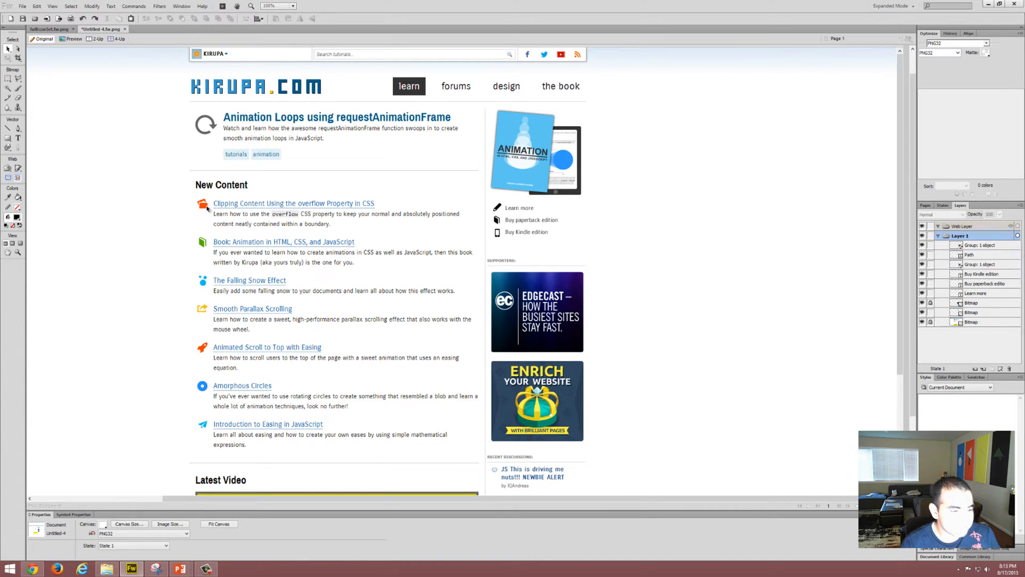
- Recolour the pencil icon orange and the book icon blue in the Properties panel
{"action": "left_click", "coordinate": [531, 220]}
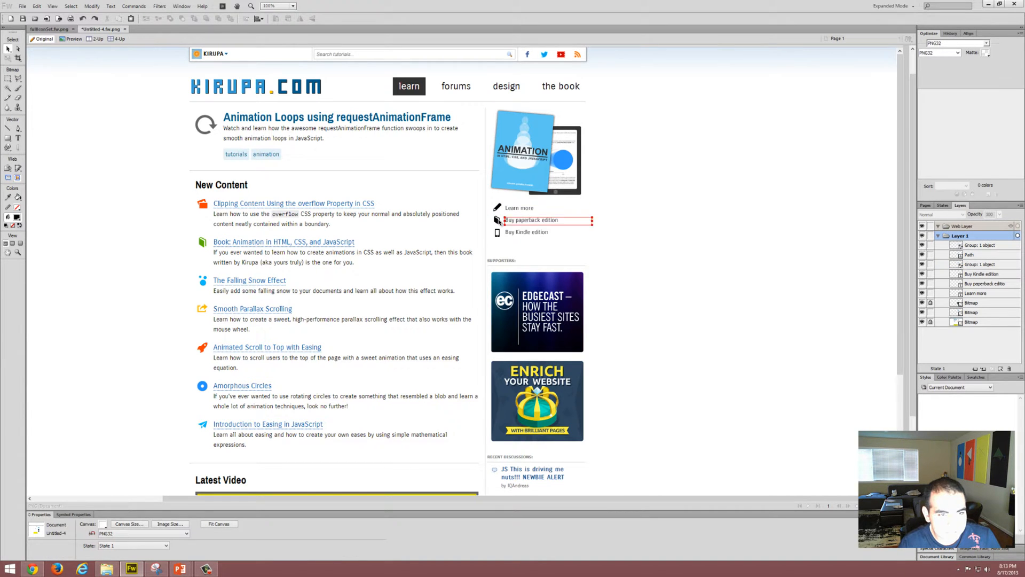
{"action": "left_click", "coordinate": [972, 254]}
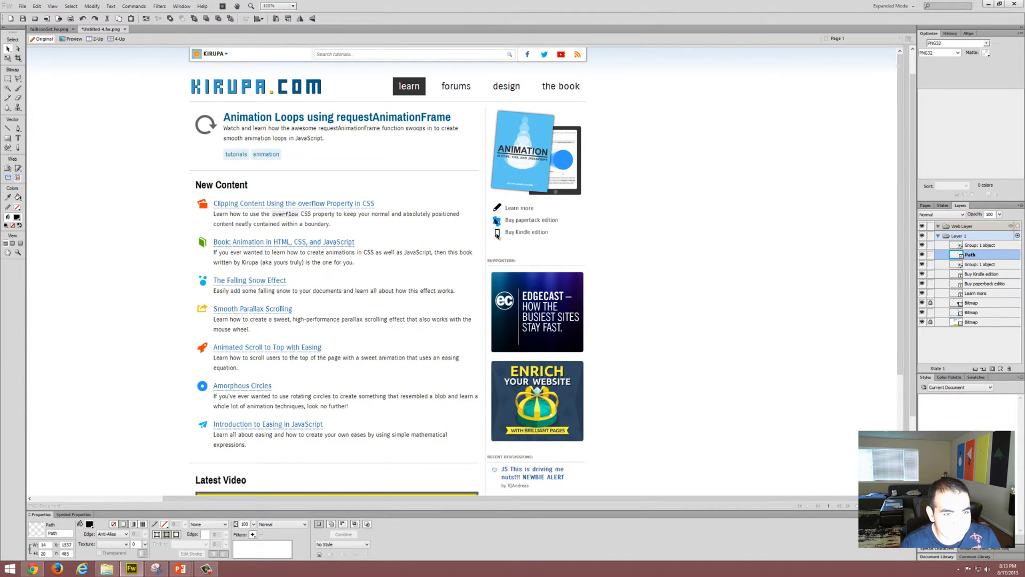
{"action": "left_click", "coordinate": [980, 263]}
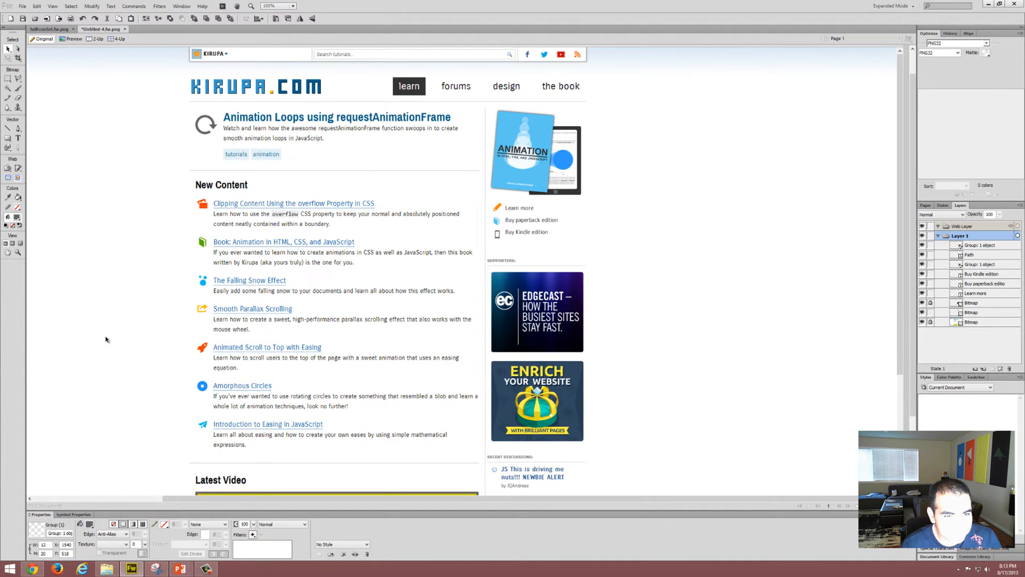
- Align the Buy paperback and Buy Kindle labels with their icons
{"action": "left_click", "coordinate": [527, 233]}
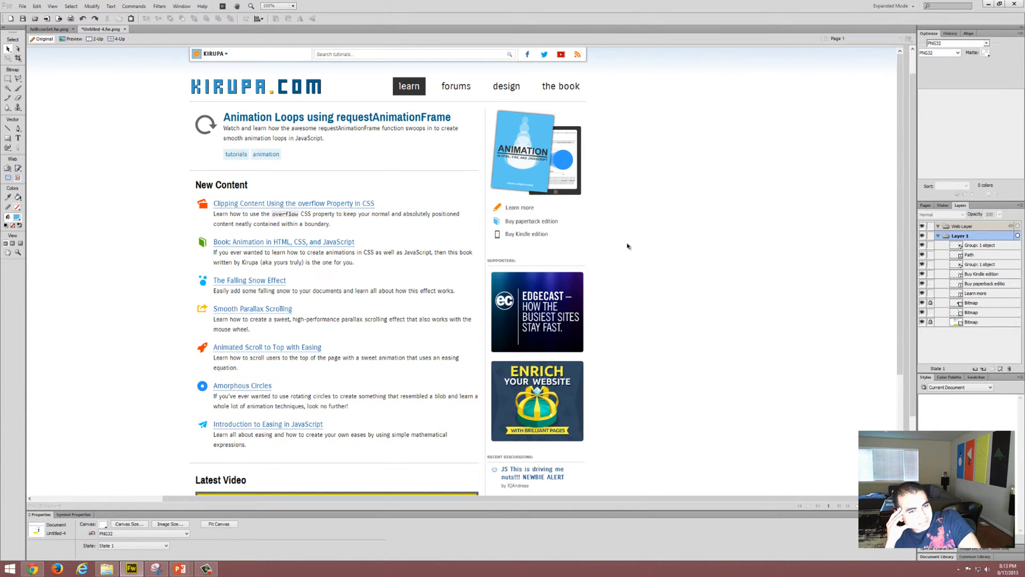
{"action": "left_click", "coordinate": [534, 234]}
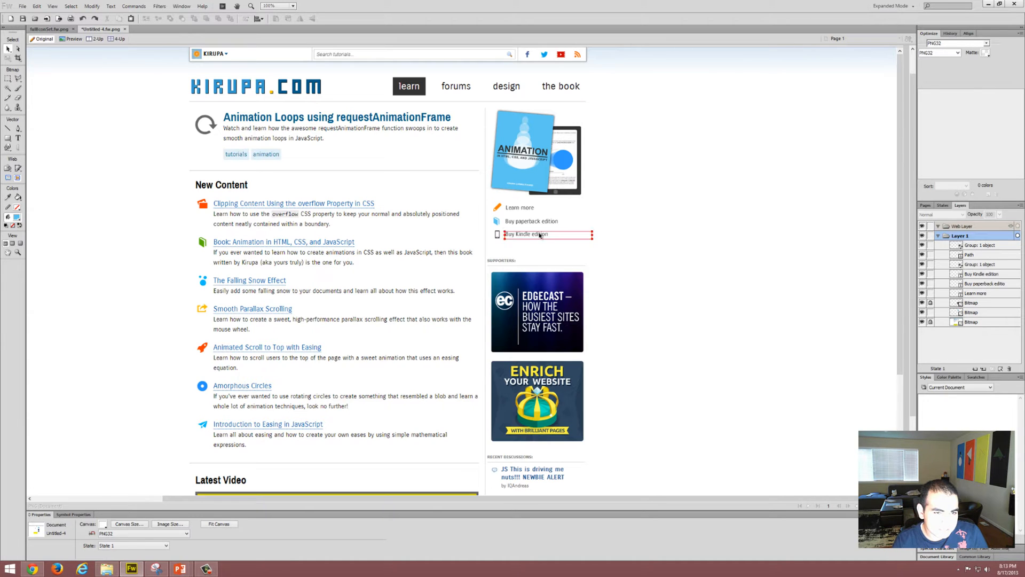
{"action": "left_click", "coordinate": [532, 221]}
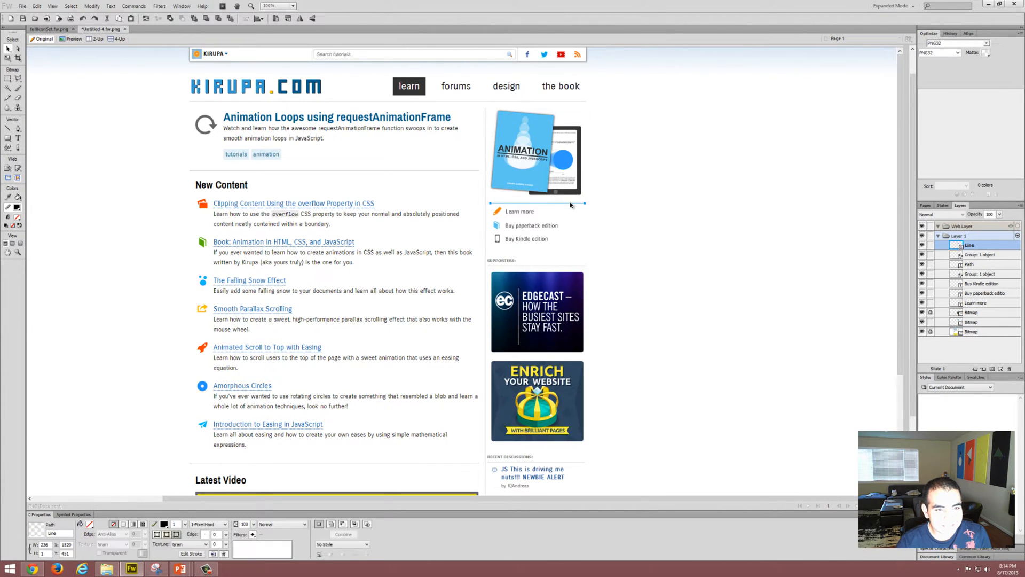
- Draw a thin horizontal divider line under the book image and shift the links down
{"action": "left_click", "coordinate": [156, 524]}
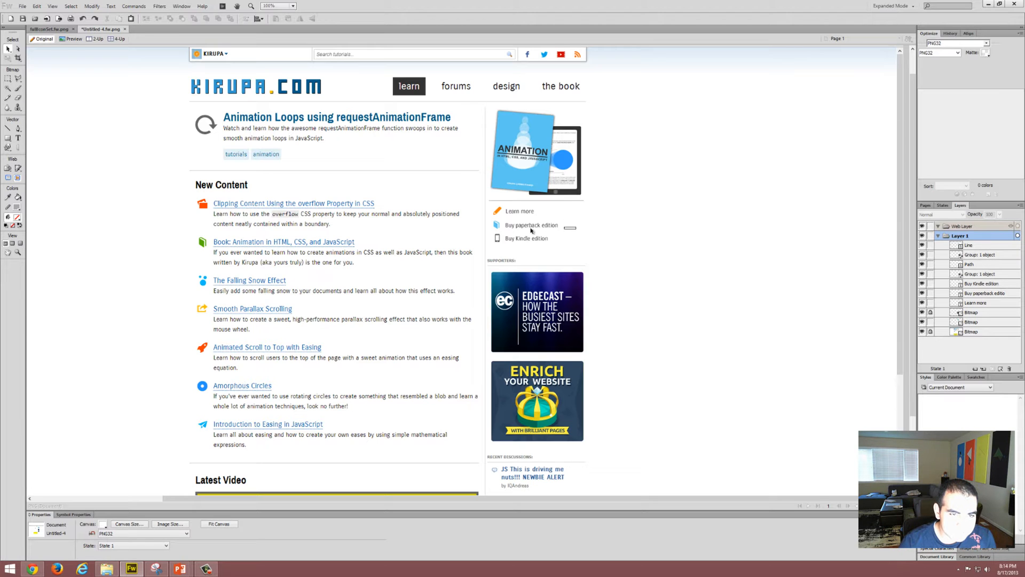
{"action": "left_click", "coordinate": [541, 224]}
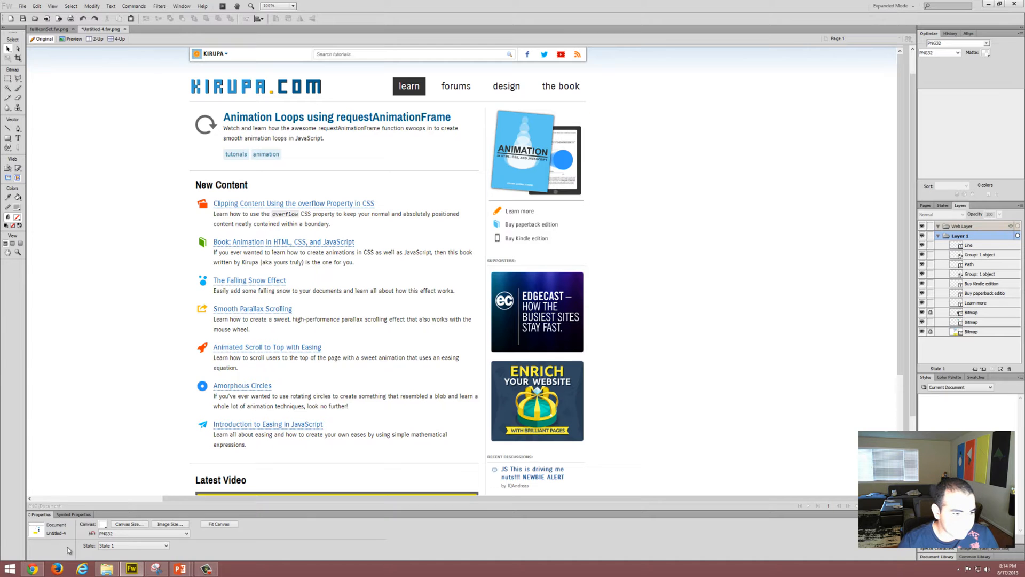
{"action": "left_click", "coordinate": [32, 568]}
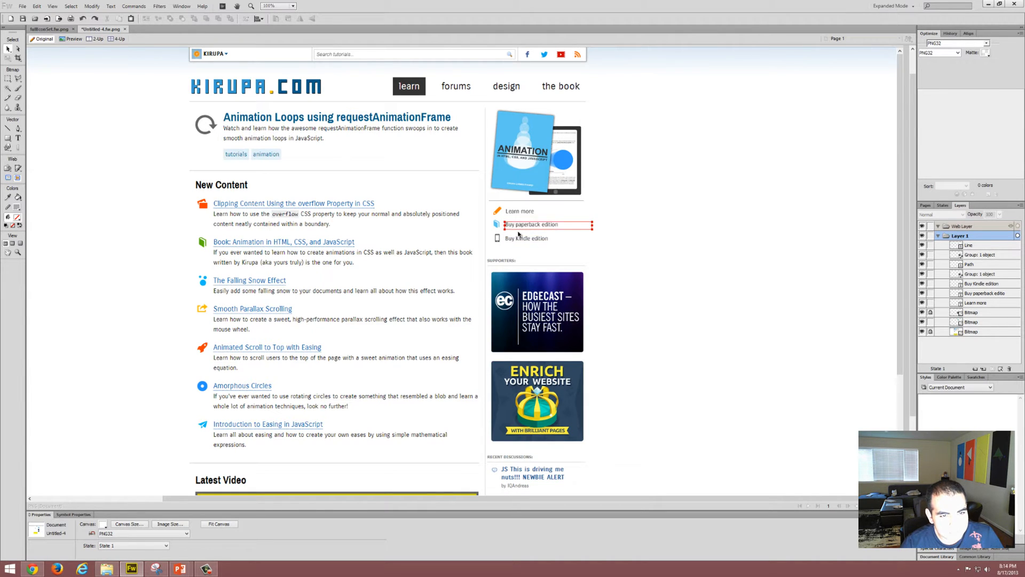
{"action": "left_click", "coordinate": [526, 238]}
{"action": "type", "text": "or Kindle "}
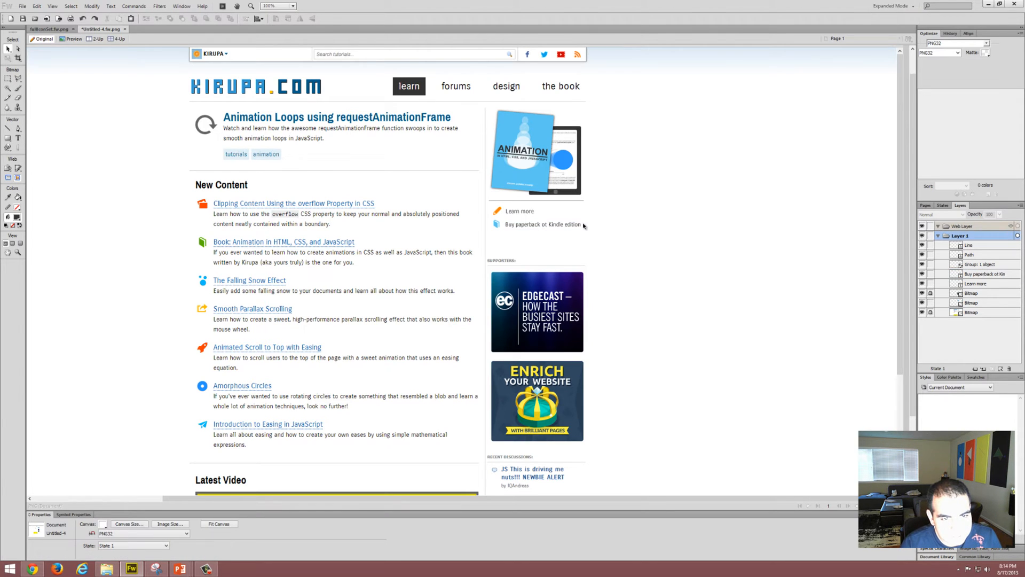
{"action": "left_click", "coordinate": [542, 225]}
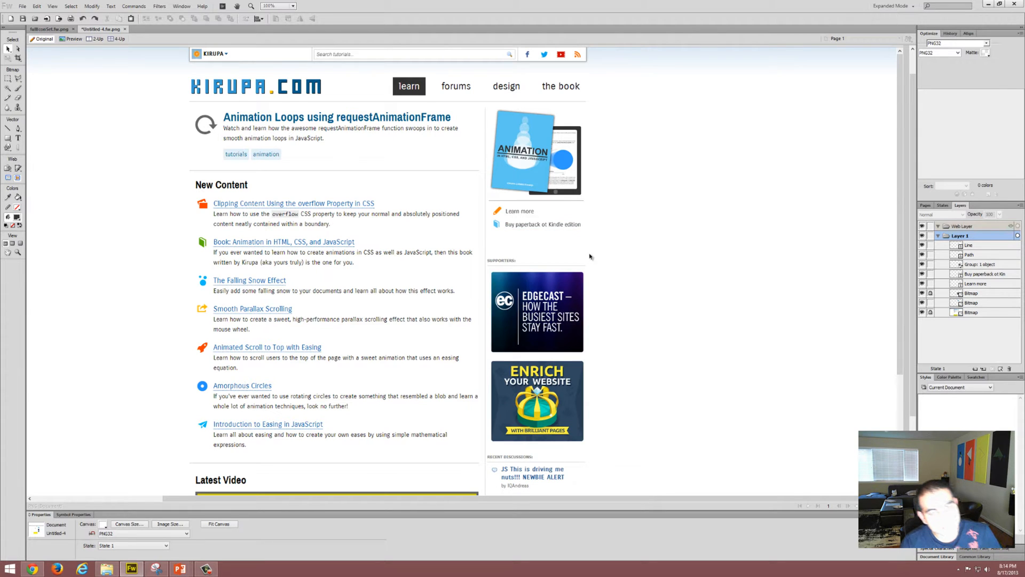
{"action": "left_click", "coordinate": [544, 225]}
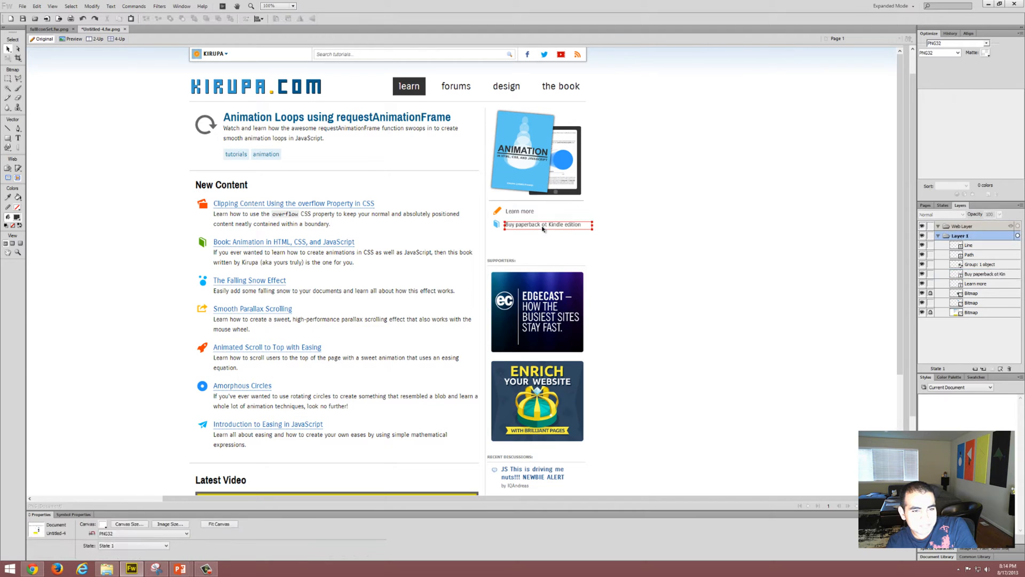
{"action": "left_click", "coordinate": [549, 224]}
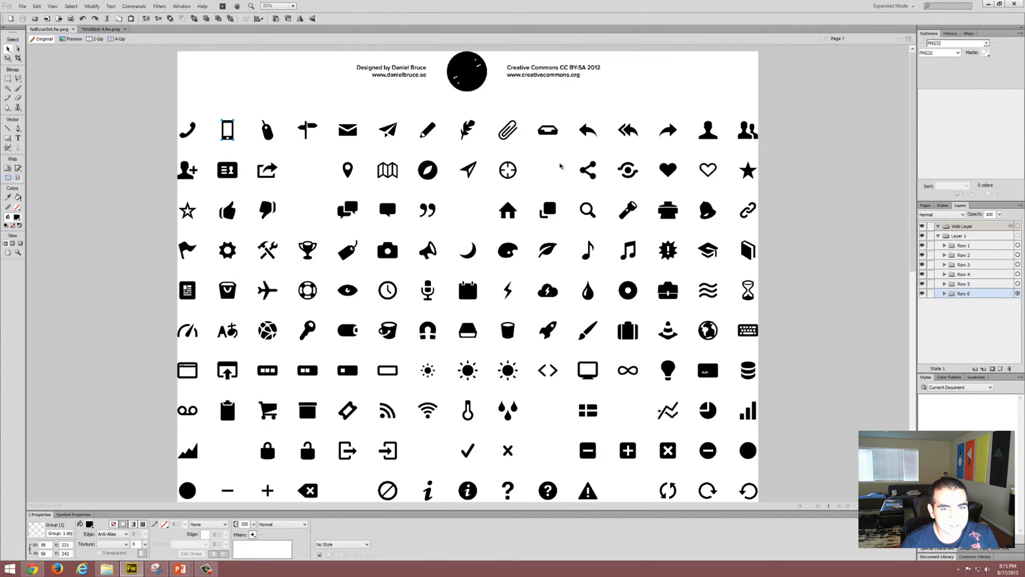
{"action": "mouse_move", "coordinate": [786, 336]}
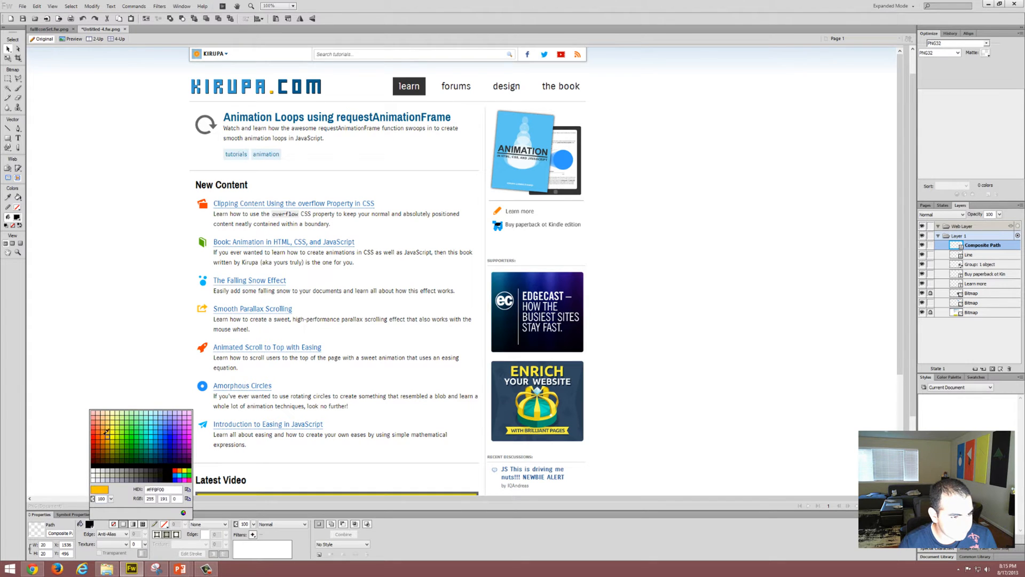
- Give the pasted shopping-cart icon a green fill beside the buy link
{"action": "left_click", "coordinate": [131, 451]}
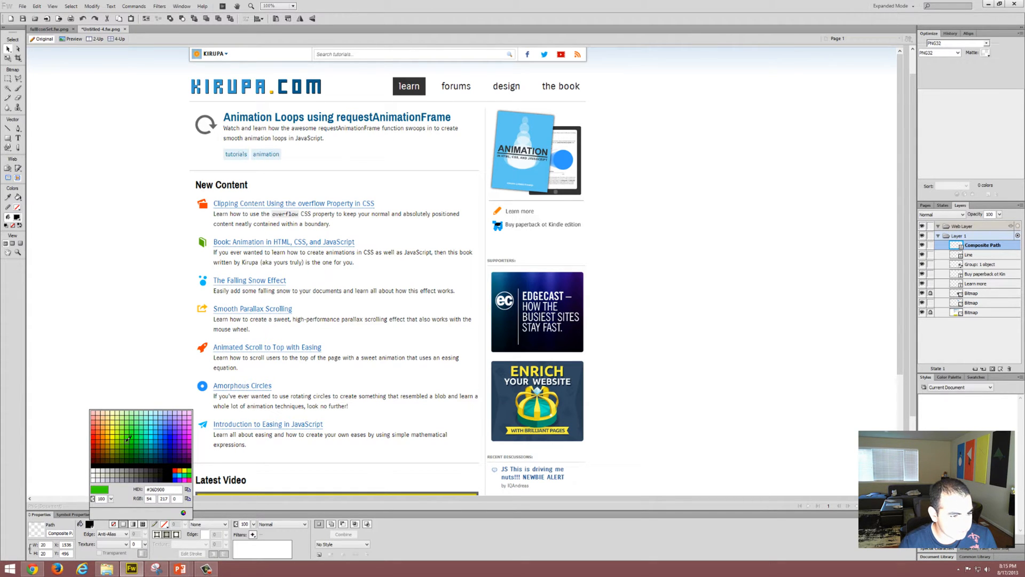
{"action": "left_click", "coordinate": [125, 451]}
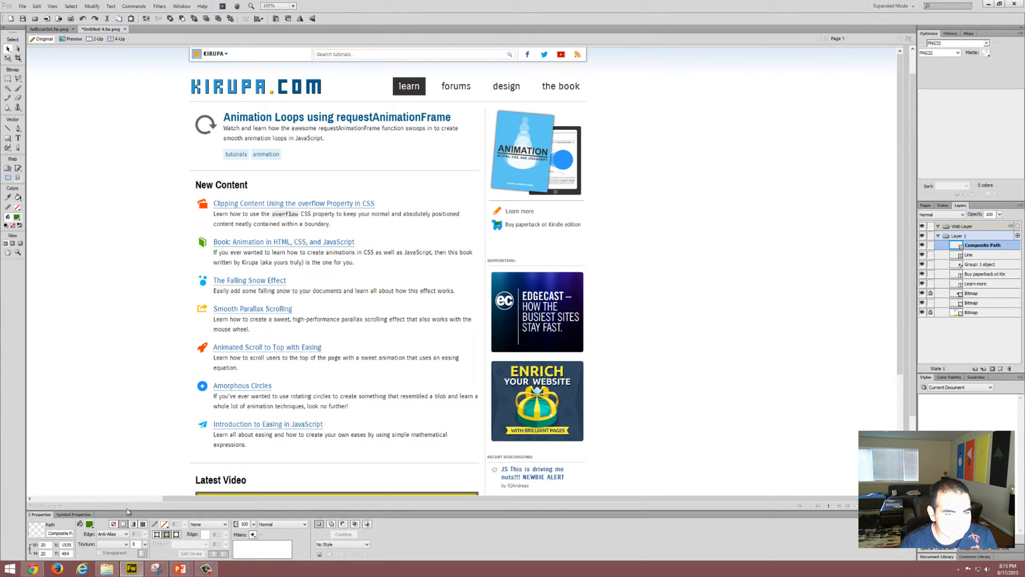
{"action": "mouse_move", "coordinate": [88, 315]}
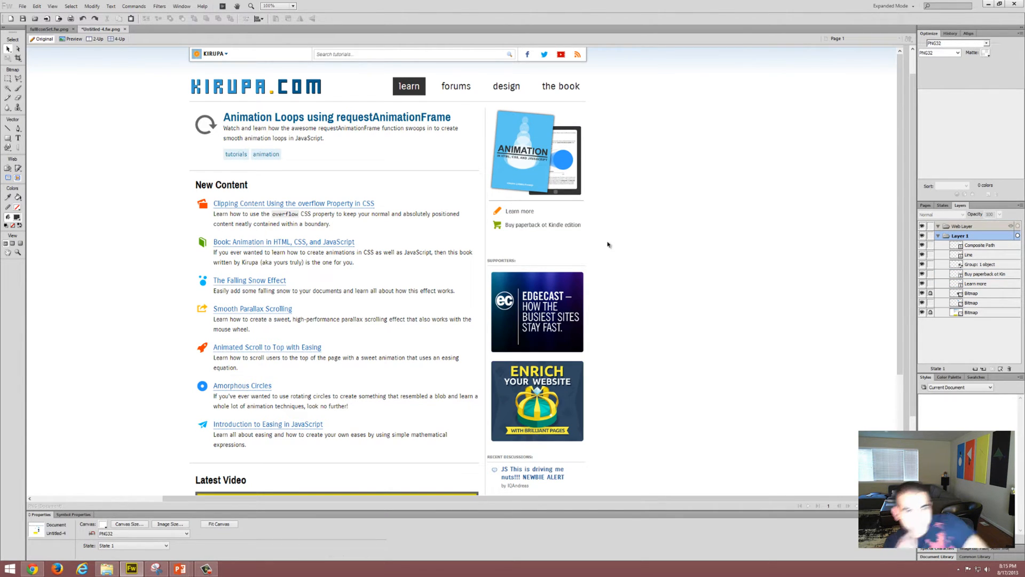
- Reword the buy link text to 'Buy on amazon.com'
{"action": "left_click", "coordinate": [517, 210]}
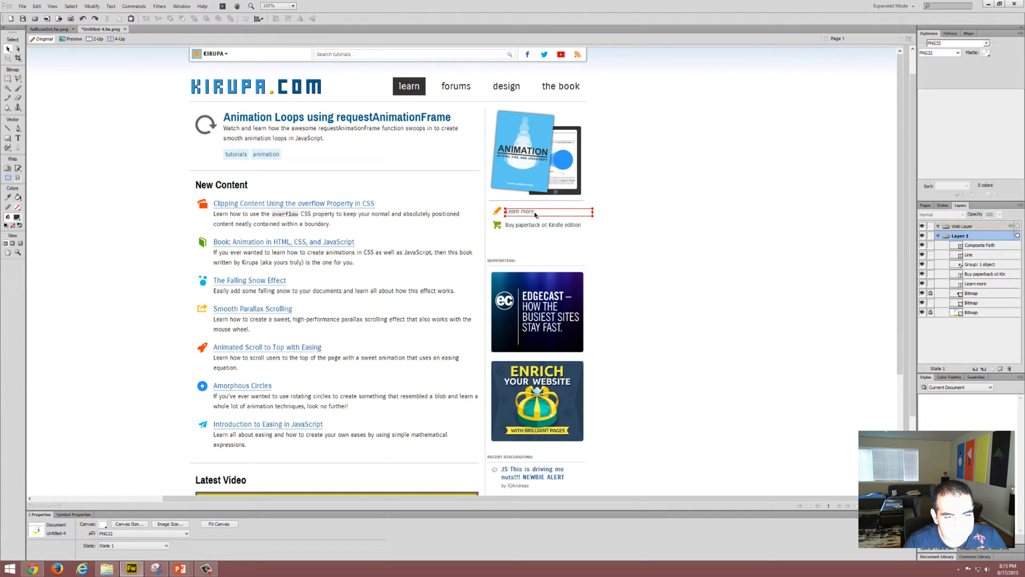
{"action": "left_click", "coordinate": [545, 224]}
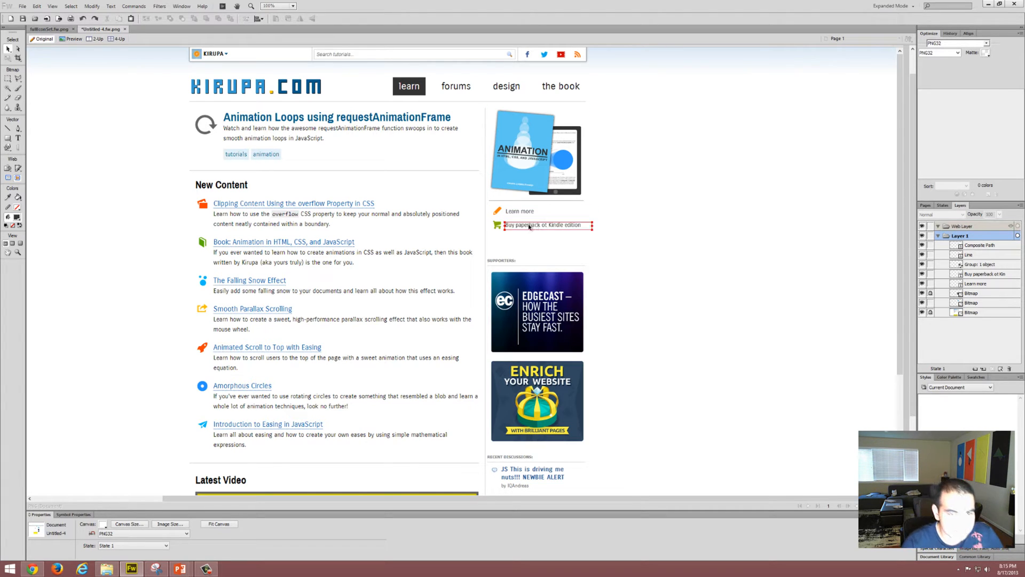
{"action": "left_click", "coordinate": [545, 225]}
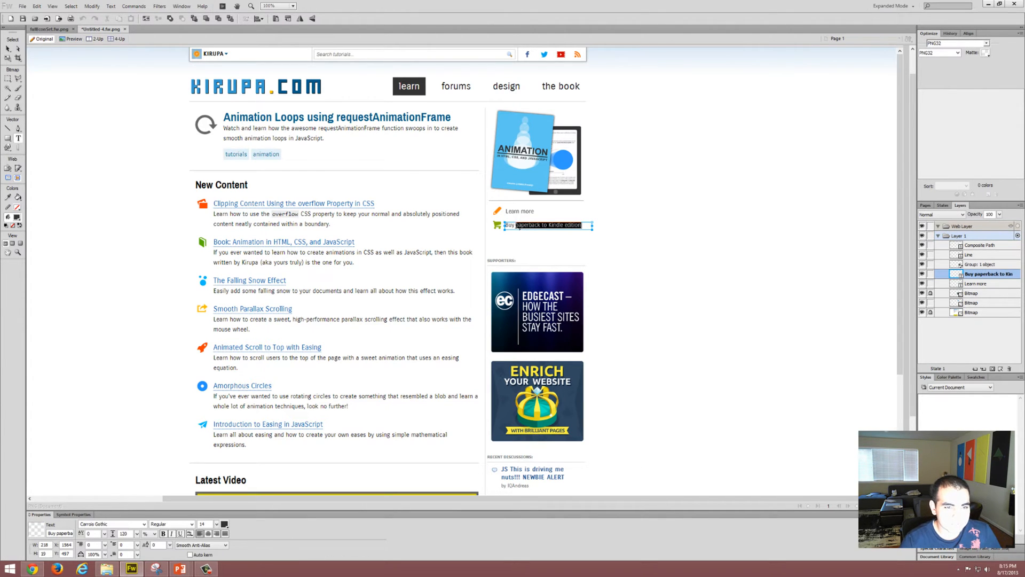
{"action": "type", "text": "Buy on amazon.com"}
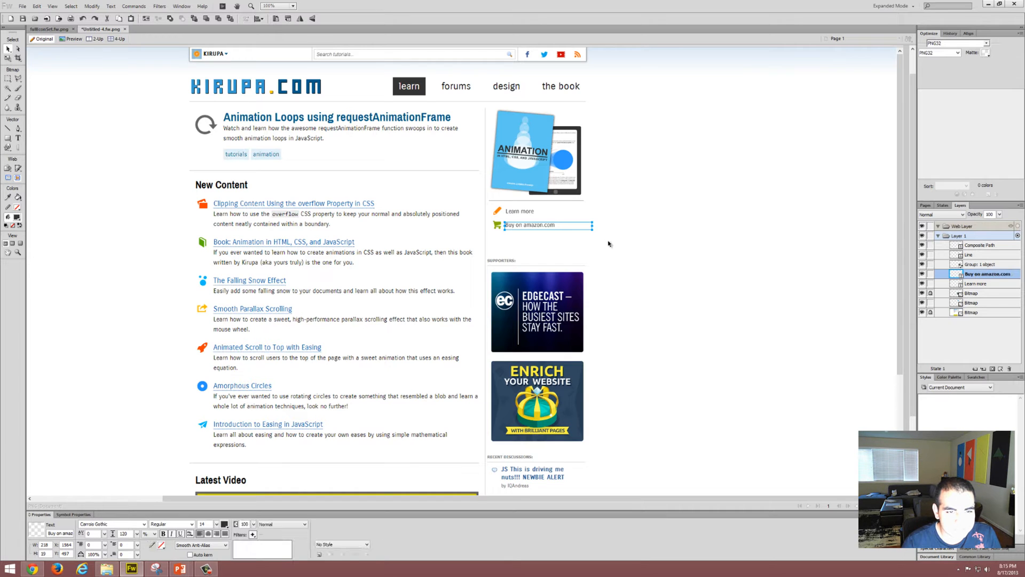
{"action": "left_click", "coordinate": [573, 231]}
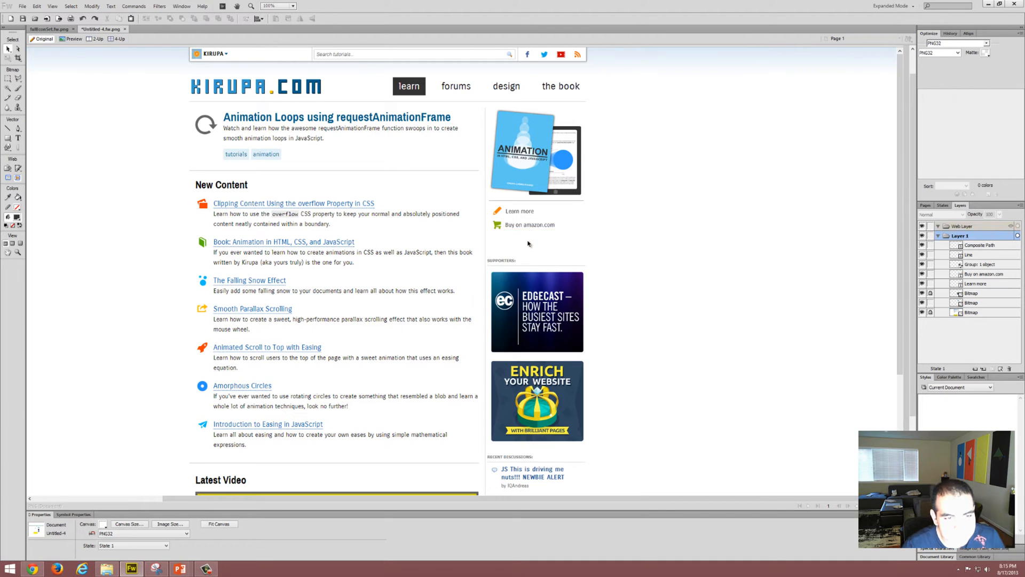
- Recolour the shopping-cart icon orange and shift the Supporters banners up toward the book links
{"action": "left_click", "coordinate": [979, 245]}
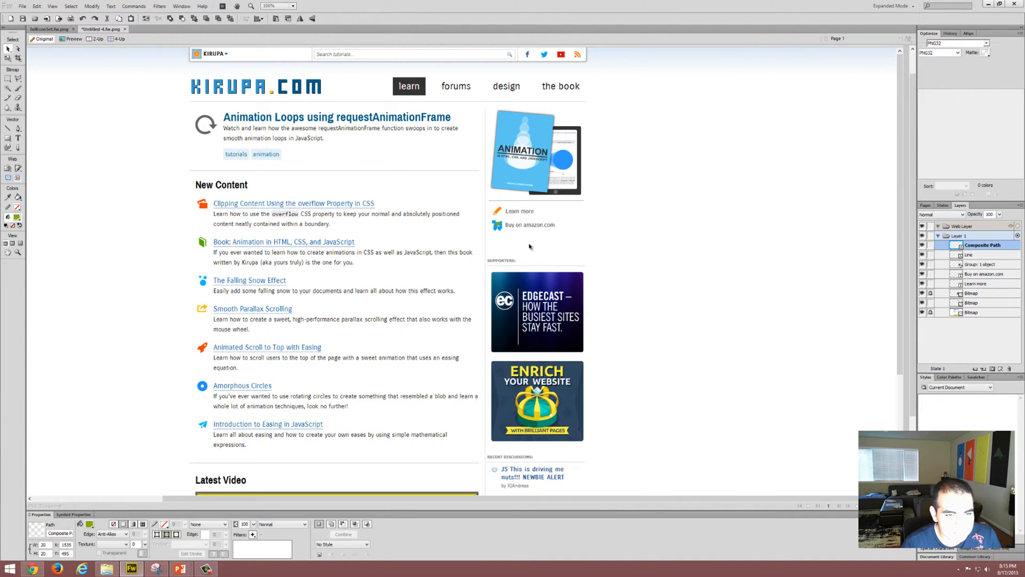
{"action": "left_click", "coordinate": [526, 224]}
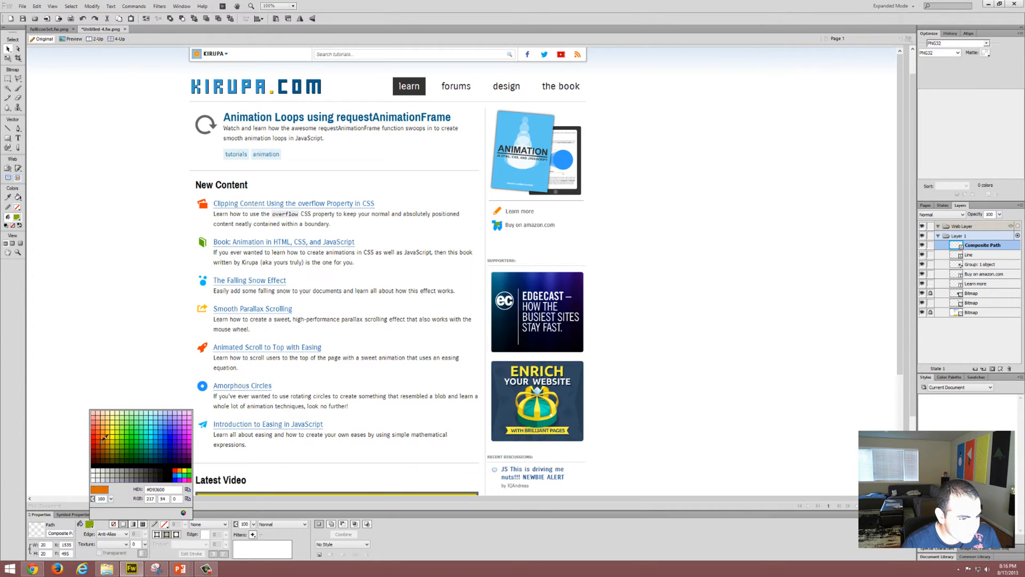
{"action": "left_click", "coordinate": [109, 443]}
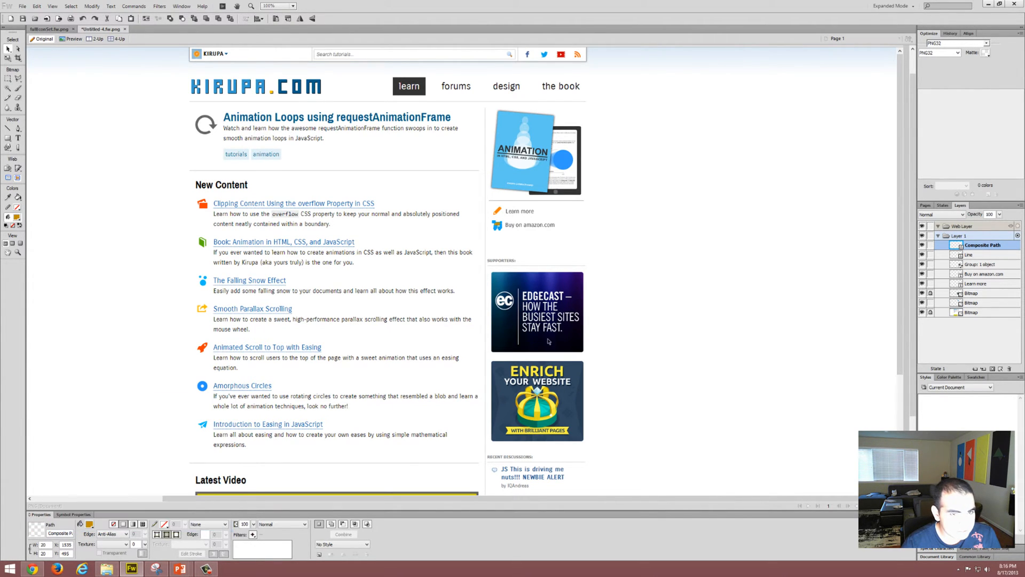
{"action": "mouse_move", "coordinate": [130, 496]}
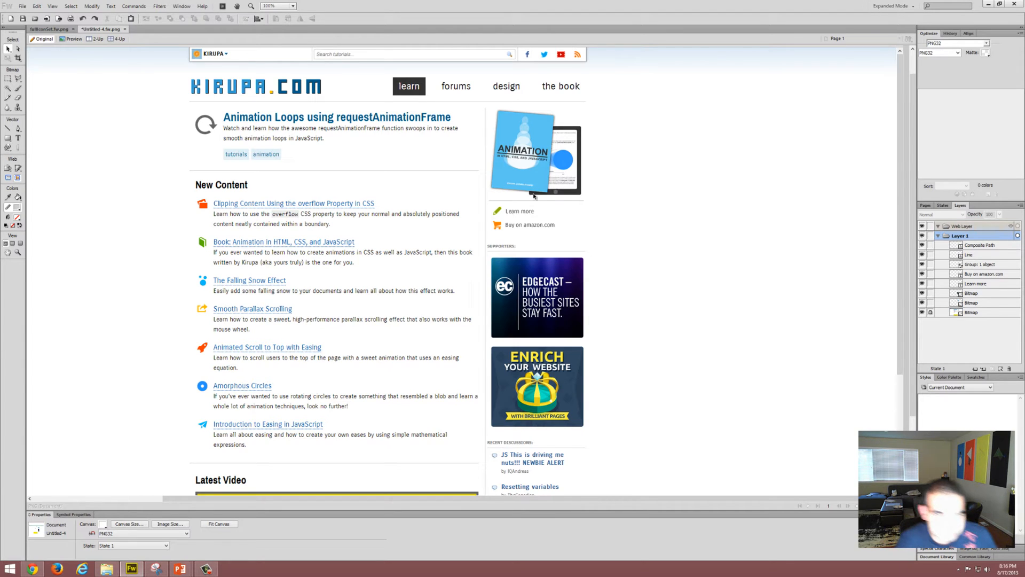
{"action": "left_click", "coordinate": [519, 210]}
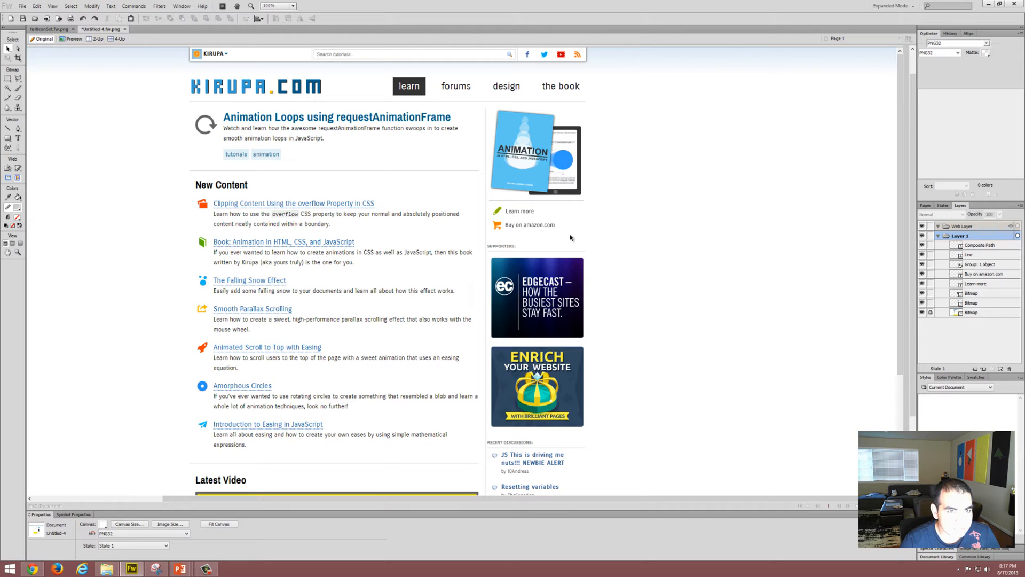
{"action": "mouse_move", "coordinate": [500, 236]}
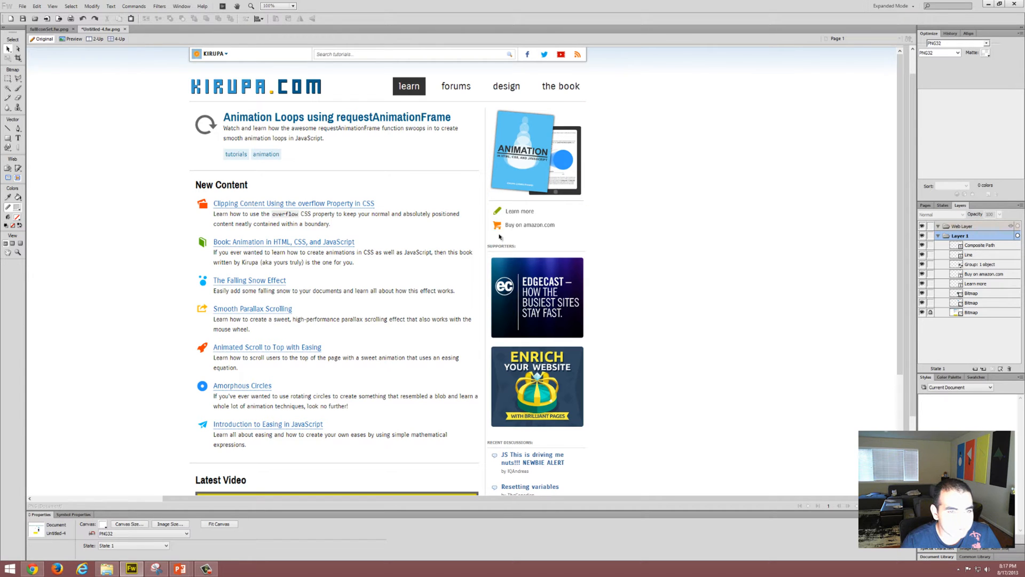
{"action": "mouse_move", "coordinate": [497, 212]}
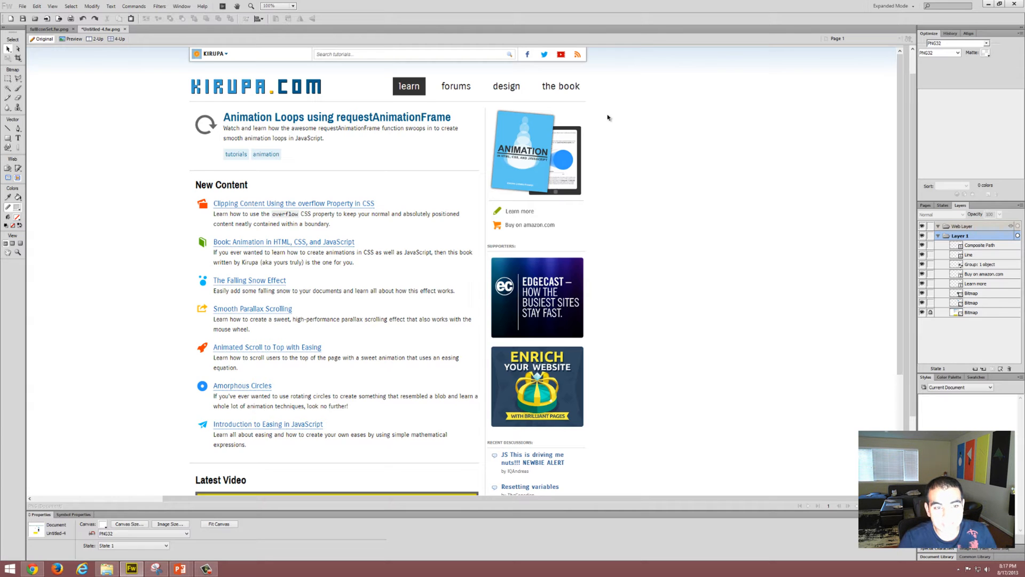
{"action": "mouse_move", "coordinate": [8, 150]}
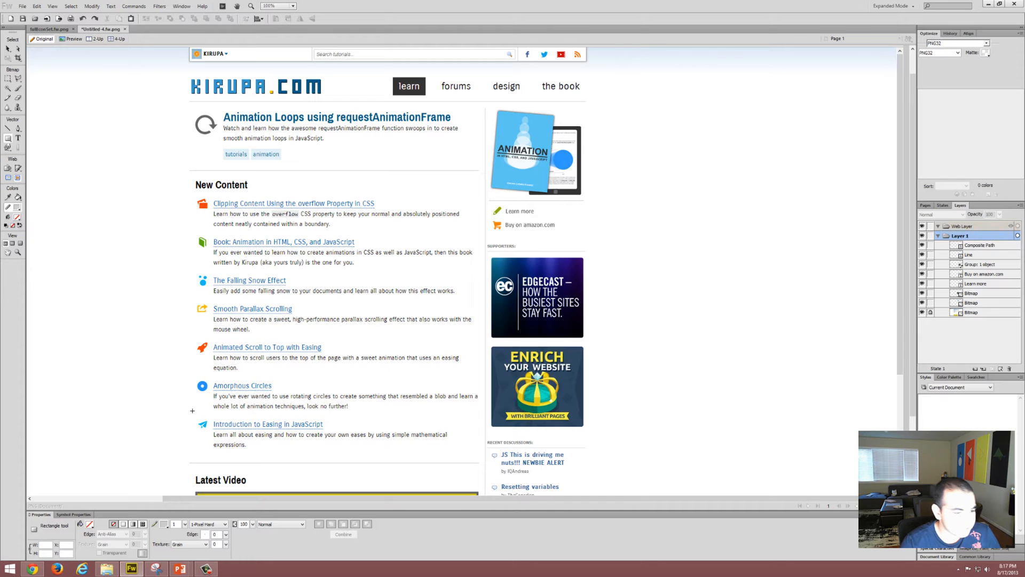
- Draw a stroke-less light gray rectangle around the book and links and send it behind them
{"action": "left_click", "coordinate": [83, 524]}
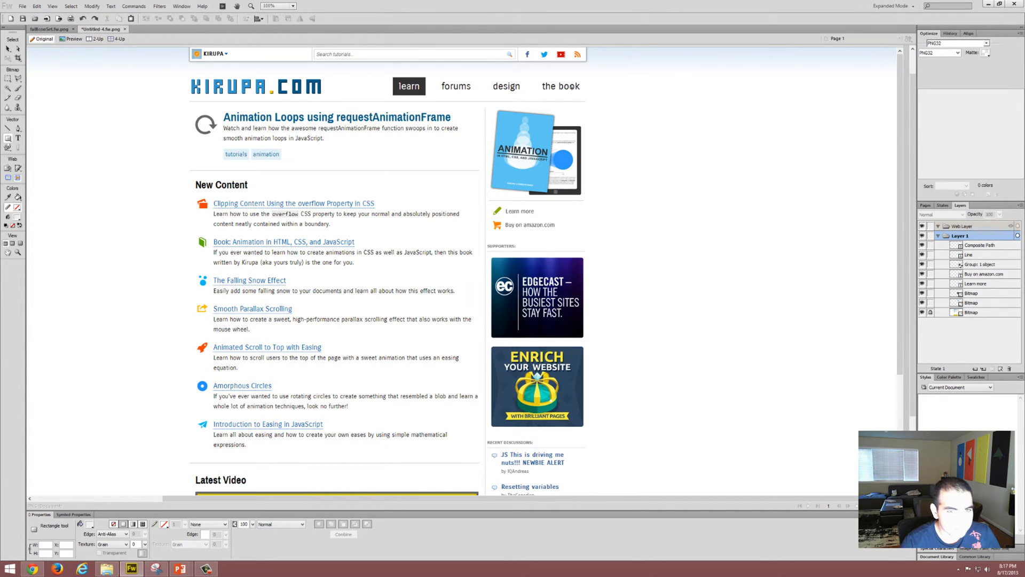
{"action": "left_click_drag", "start_coordinate": [493, 111], "coordinate": [577, 233]}
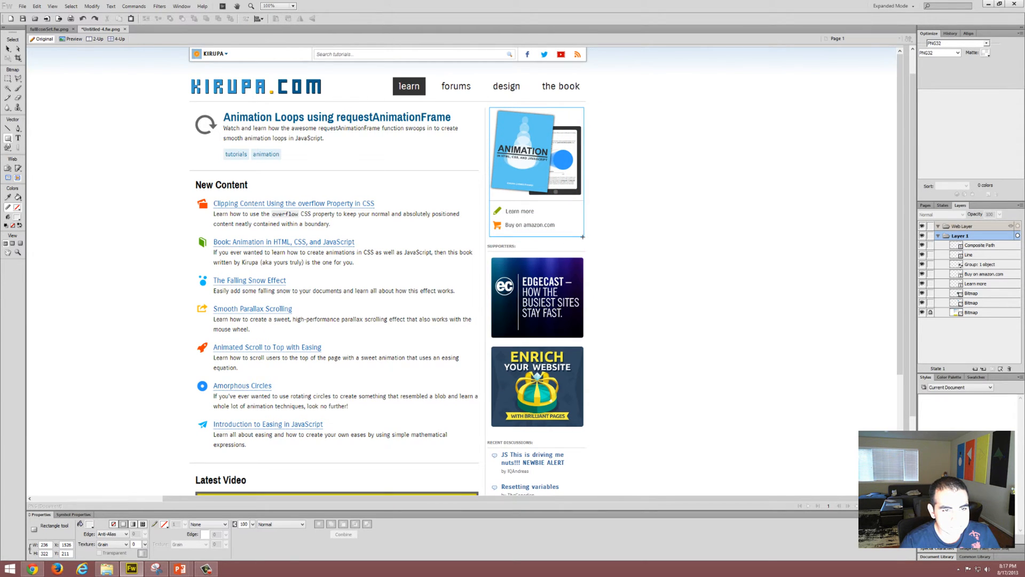
{"action": "left_click_drag", "start_coordinate": [490, 102], "coordinate": [583, 240]}
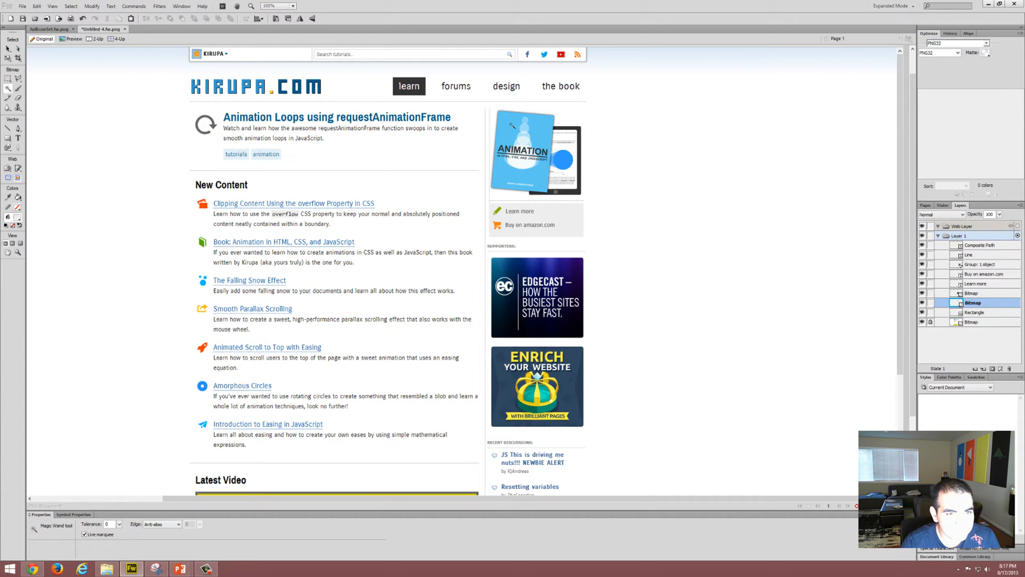
{"action": "left_click", "coordinate": [536, 158]}
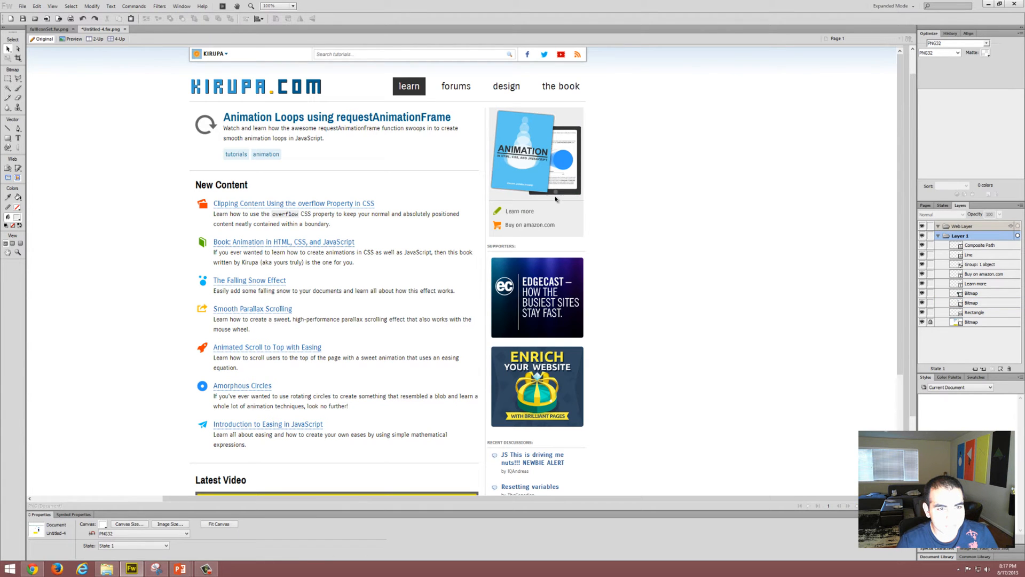
{"action": "mouse_move", "coordinate": [495, 118]}
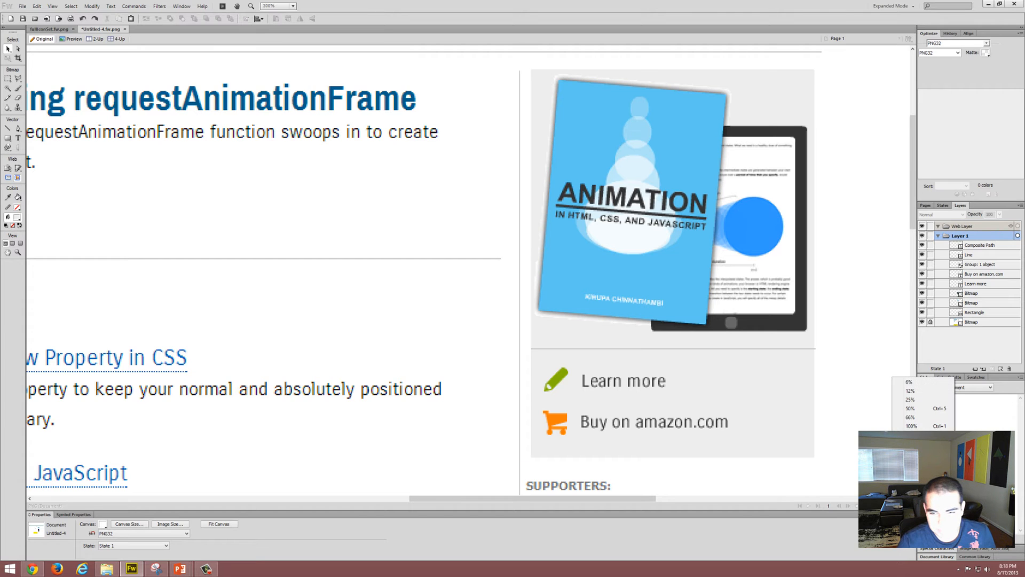
- Return the mockup view to 100% actual size
{"action": "left_click", "coordinate": [912, 425]}
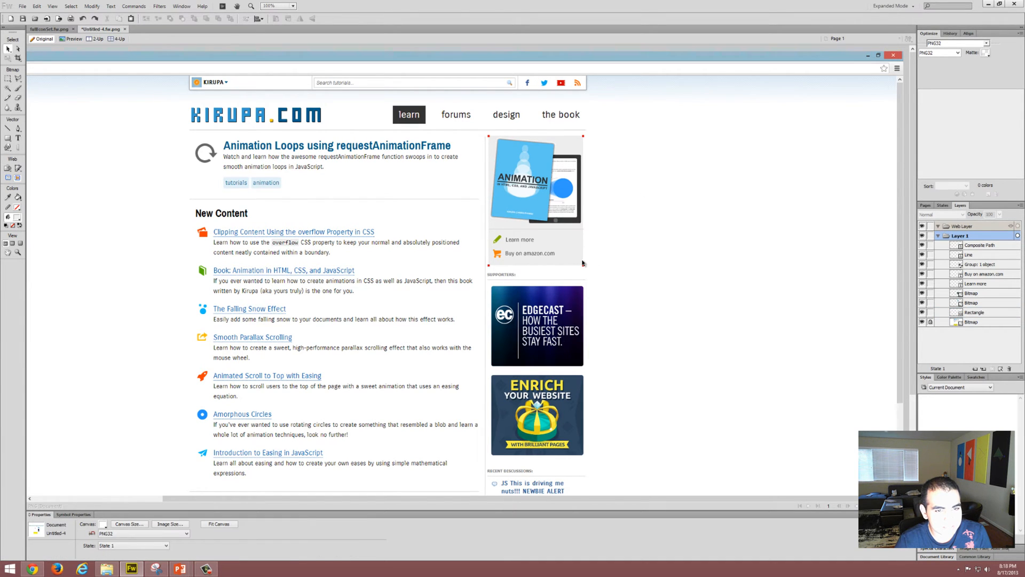
{"action": "left_click", "coordinate": [976, 312]}
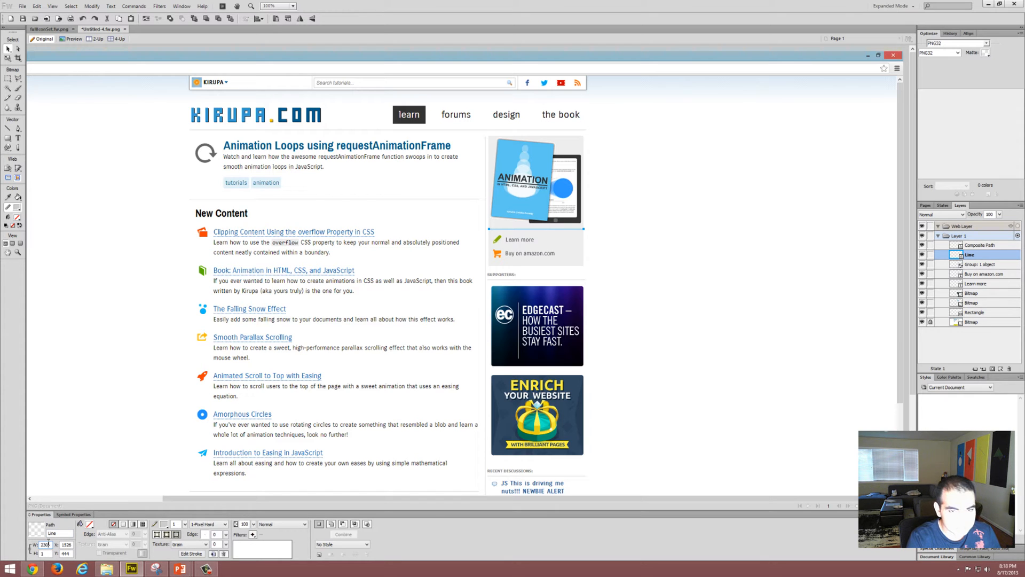
{"action": "left_click", "coordinate": [205, 524]}
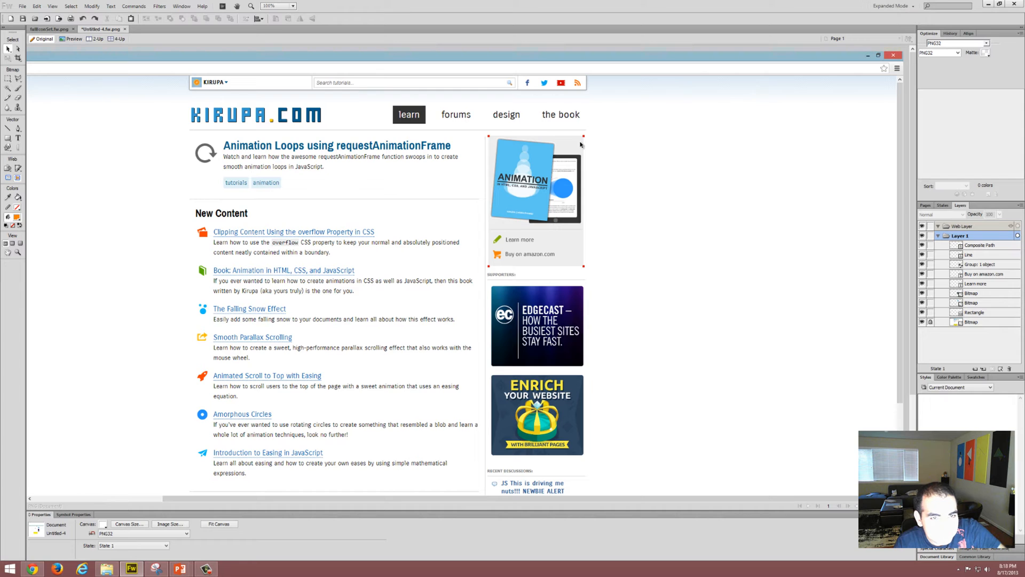
- Select the gray background rectangle, then the sidebar group with the book and links
{"action": "left_click", "coordinate": [975, 312]}
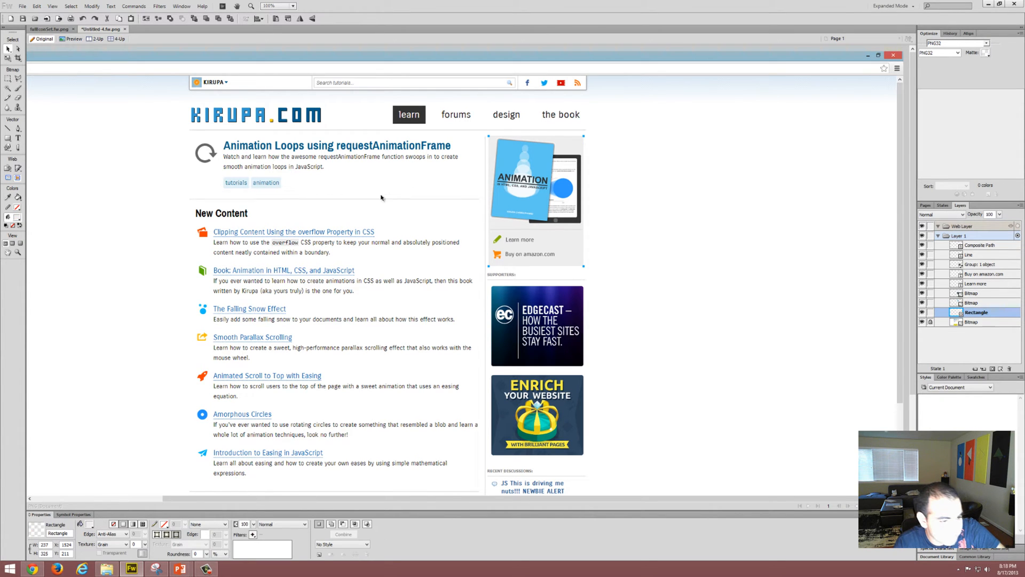
{"action": "left_click", "coordinate": [126, 543]}
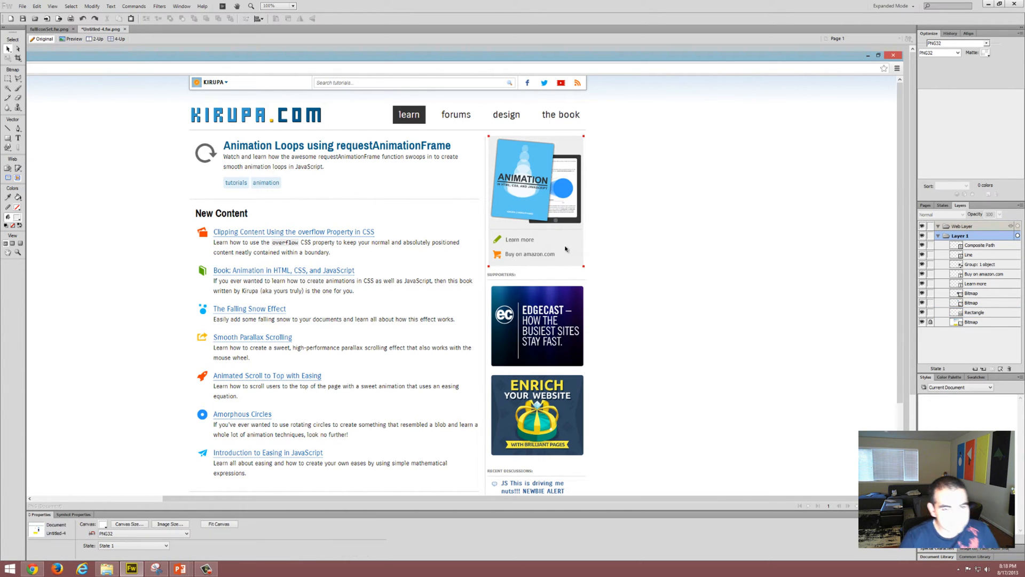
{"action": "mouse_move", "coordinate": [562, 243]}
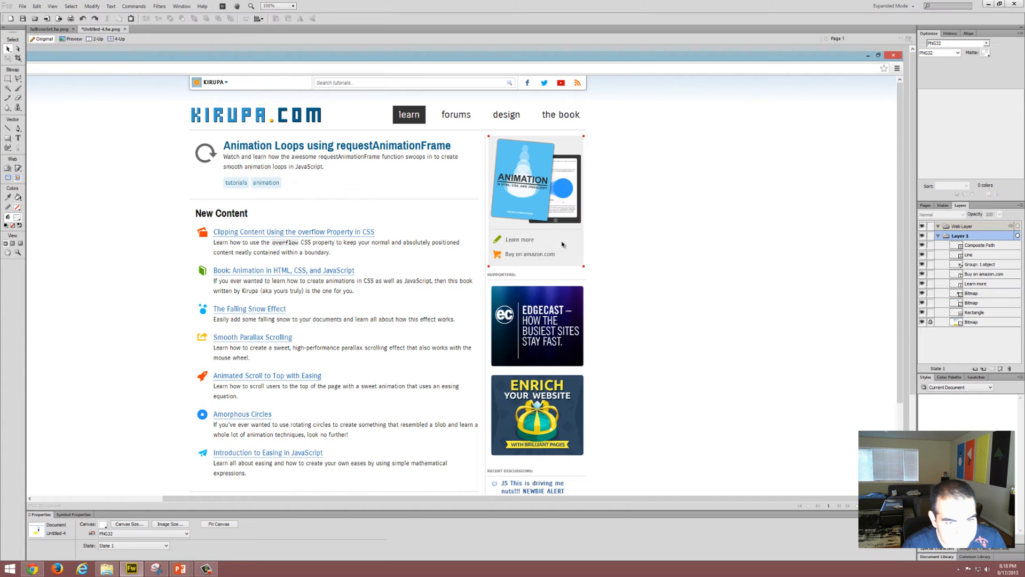
{"action": "mouse_move", "coordinate": [742, 410]}
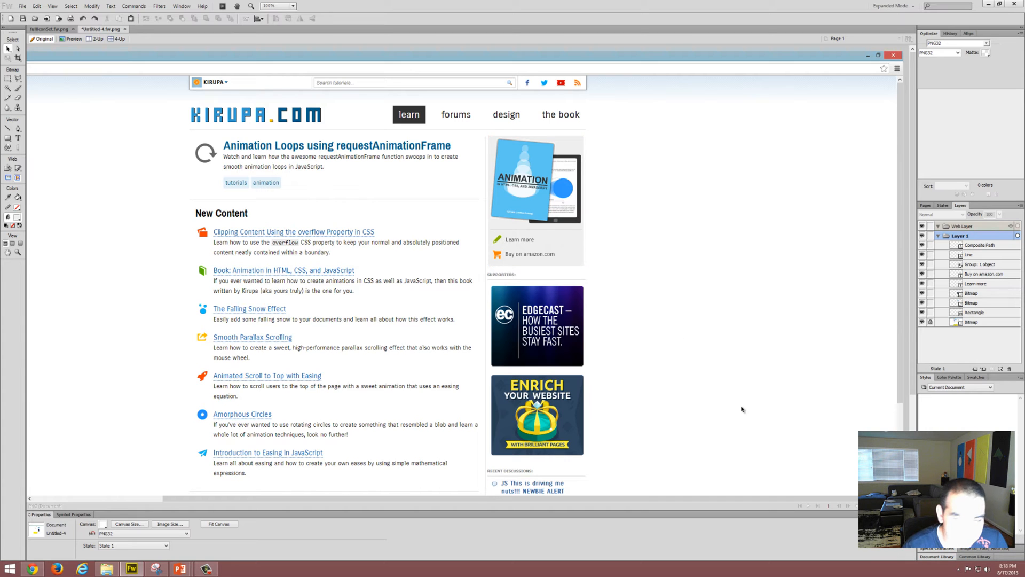
{"action": "mouse_move", "coordinate": [596, 246]}
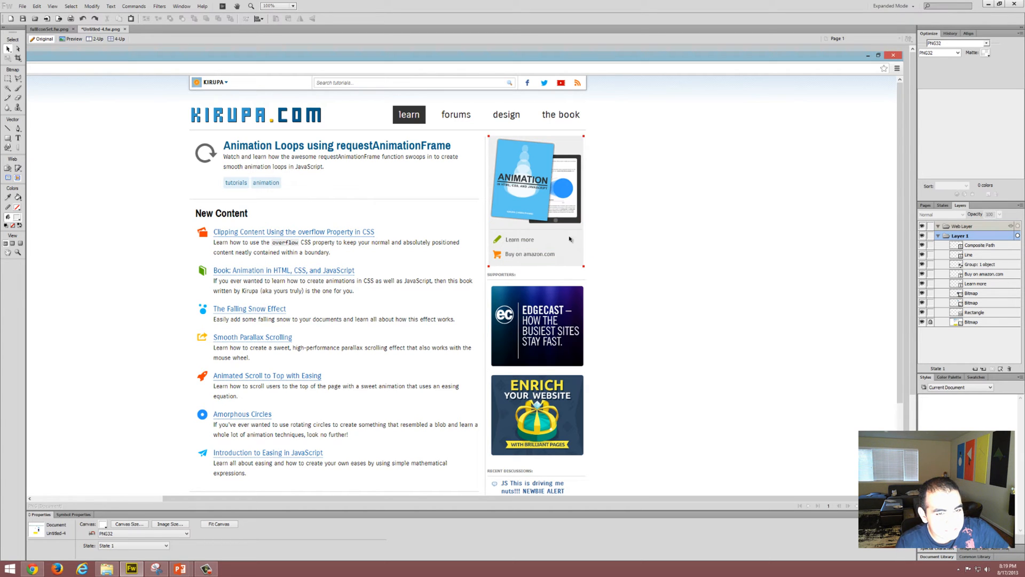
{"action": "mouse_move", "coordinate": [602, 259]}
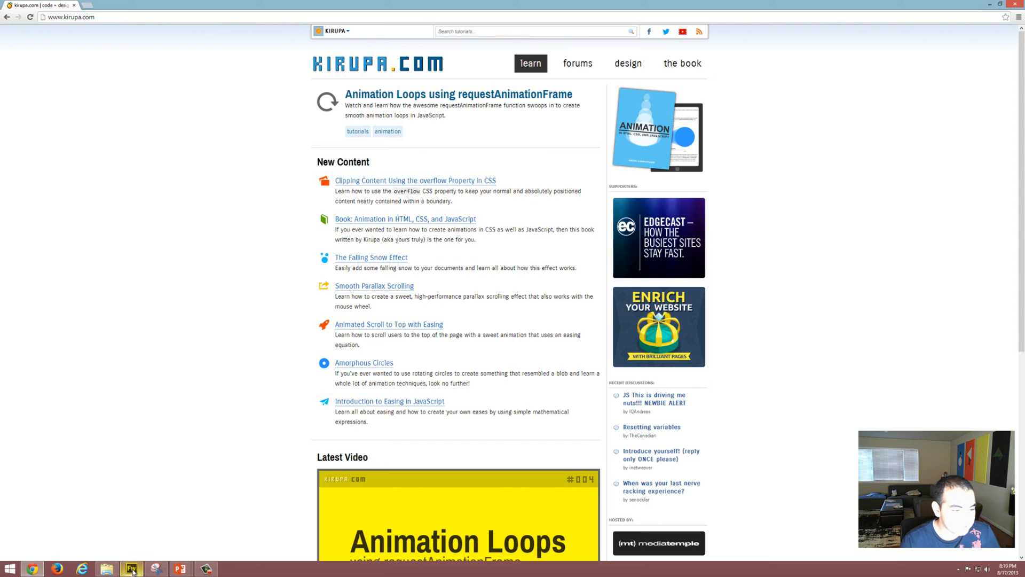
- Switch back from the live kirupa.com page to the Fireworks mockup
{"action": "left_click", "coordinate": [132, 566]}
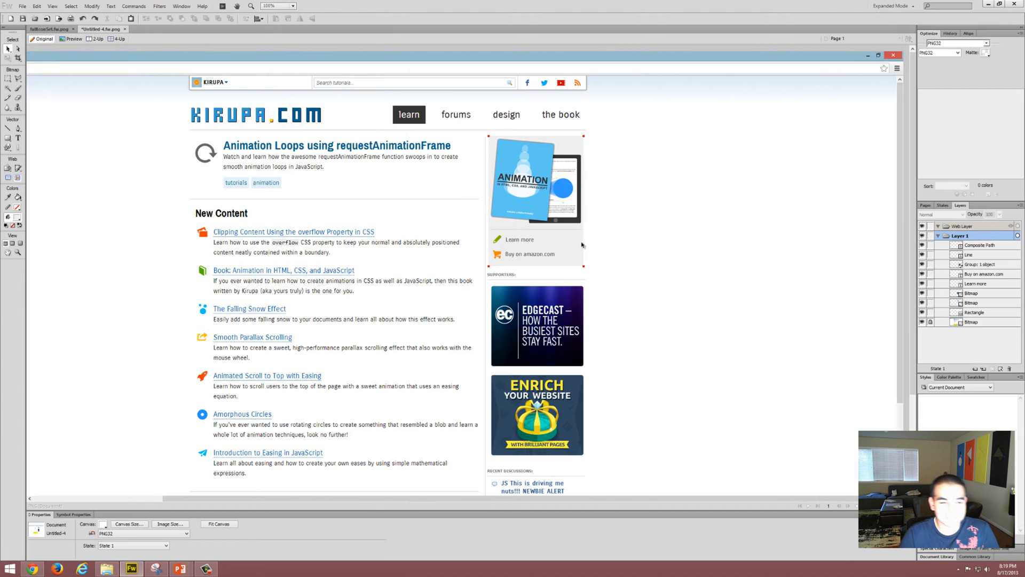
{"action": "mouse_move", "coordinate": [617, 194]}
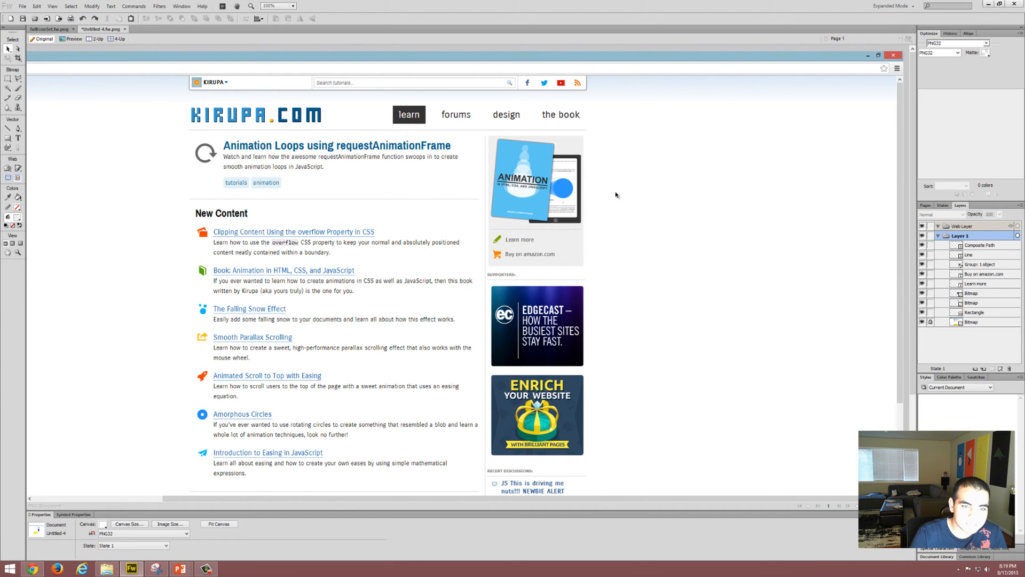
{"action": "mouse_move", "coordinate": [588, 247]}
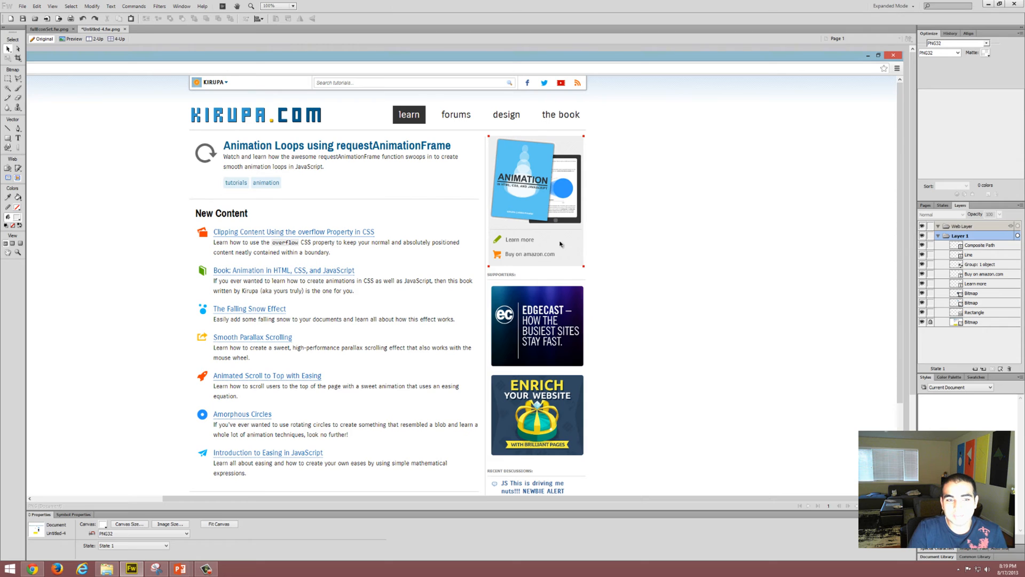
{"action": "mouse_move", "coordinate": [577, 248]}
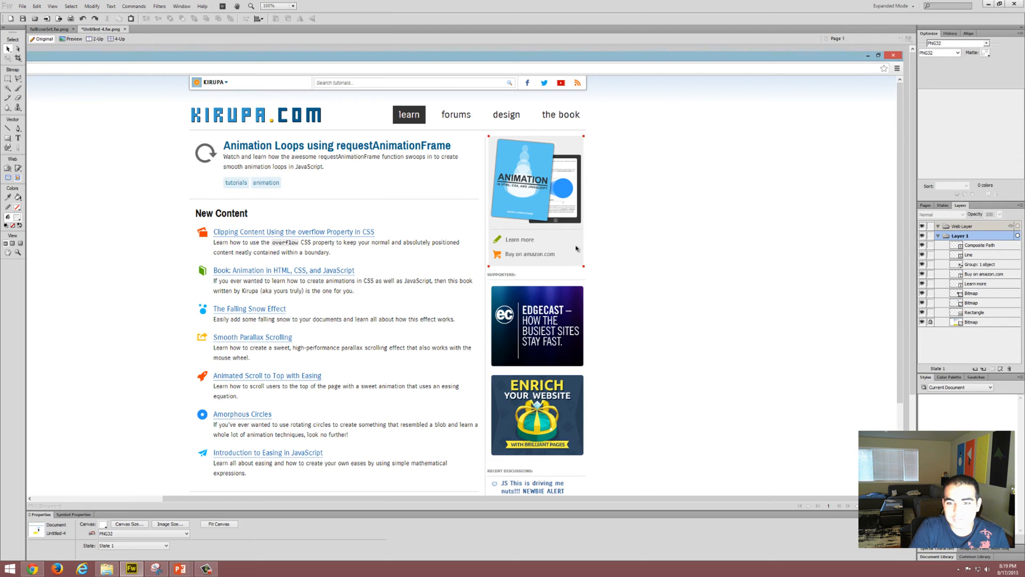
{"action": "mouse_move", "coordinate": [596, 263]}
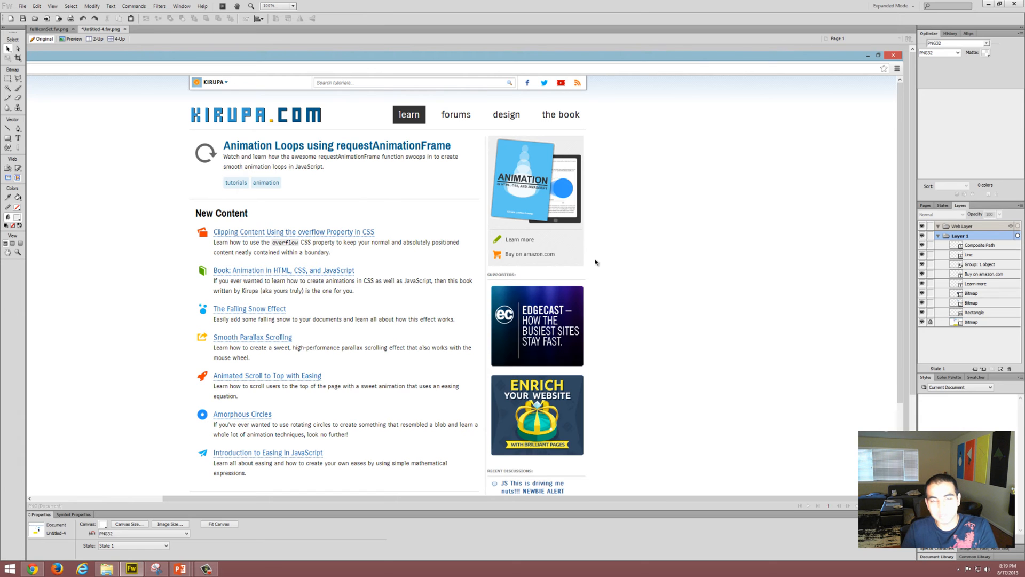
{"action": "left_click", "coordinate": [530, 254]}
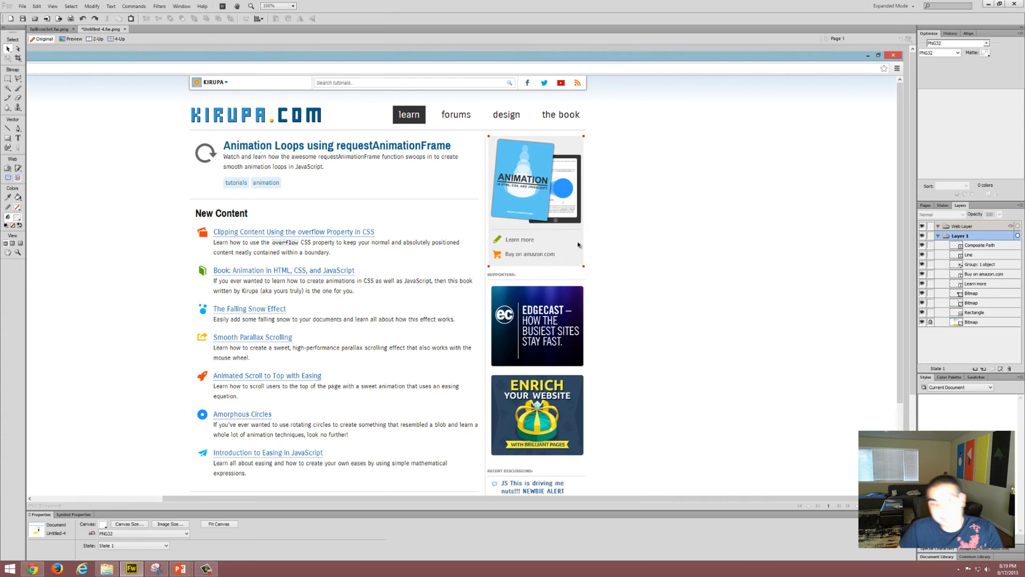
{"action": "mouse_move", "coordinate": [558, 215]}
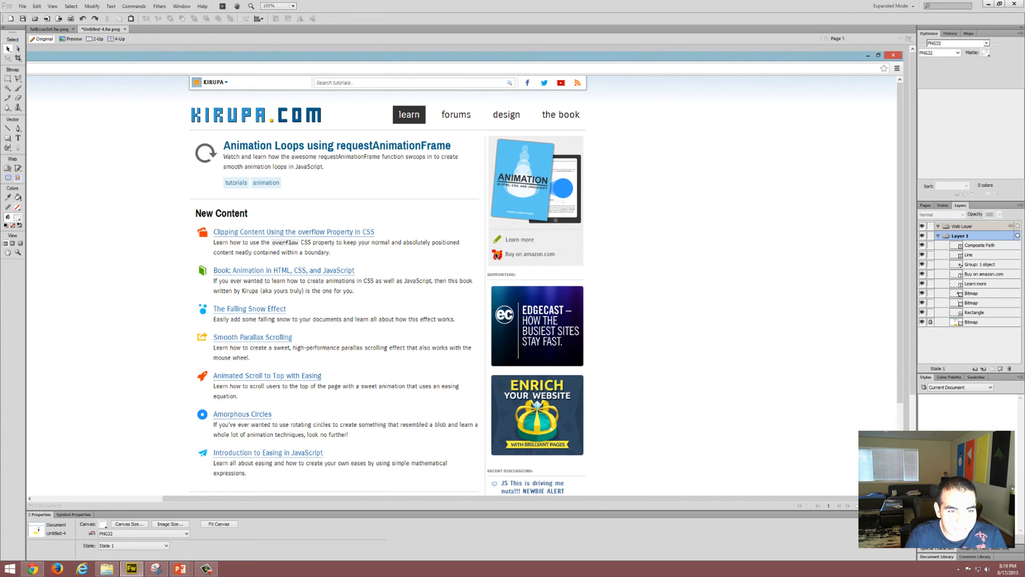
{"action": "left_click", "coordinate": [531, 254]}
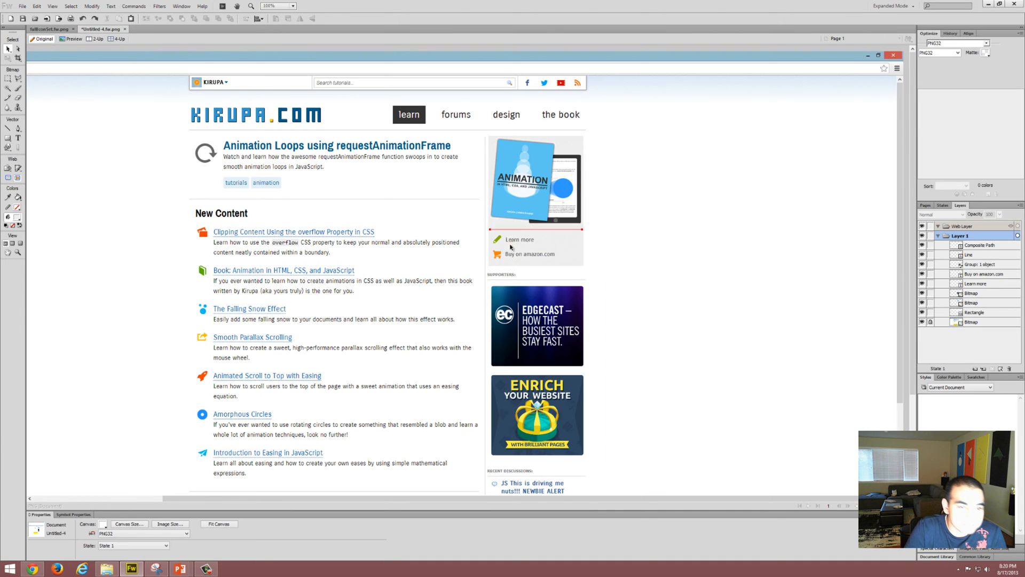
{"action": "mouse_move", "coordinate": [593, 231]}
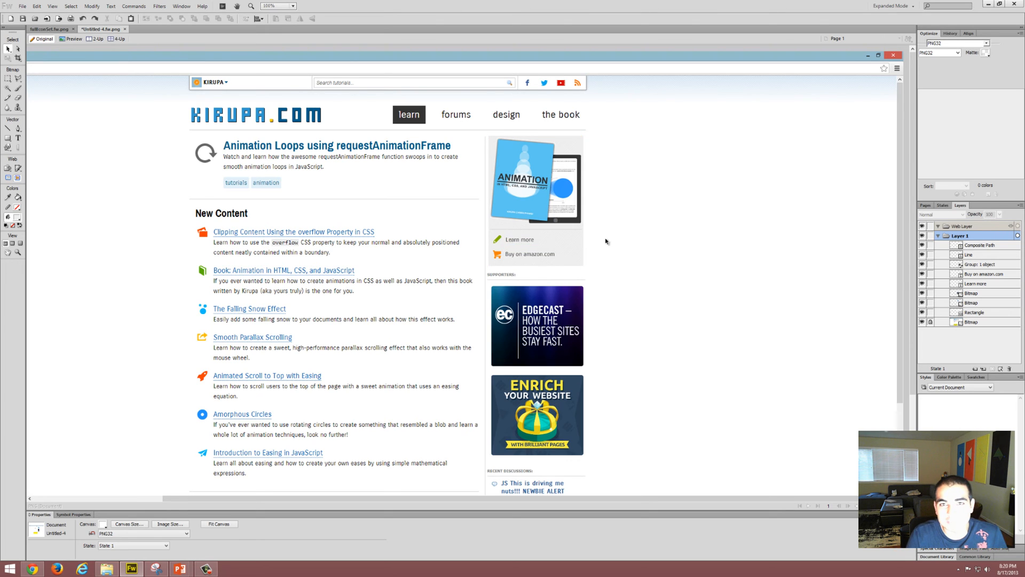
{"action": "mouse_move", "coordinate": [612, 214]}
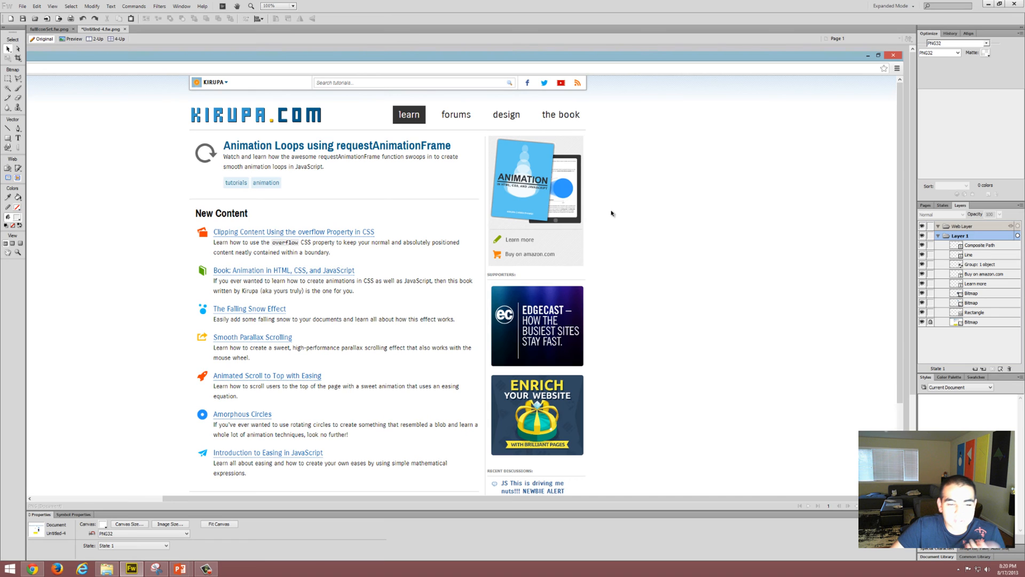
{"action": "left_click", "coordinate": [530, 254]}
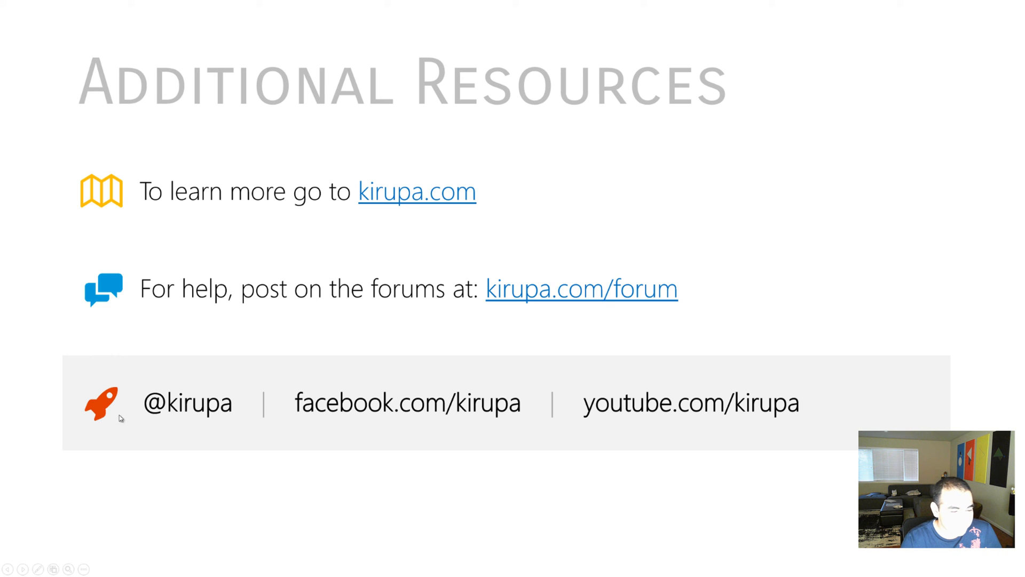
{"action": "mouse_move", "coordinate": [681, 397]}
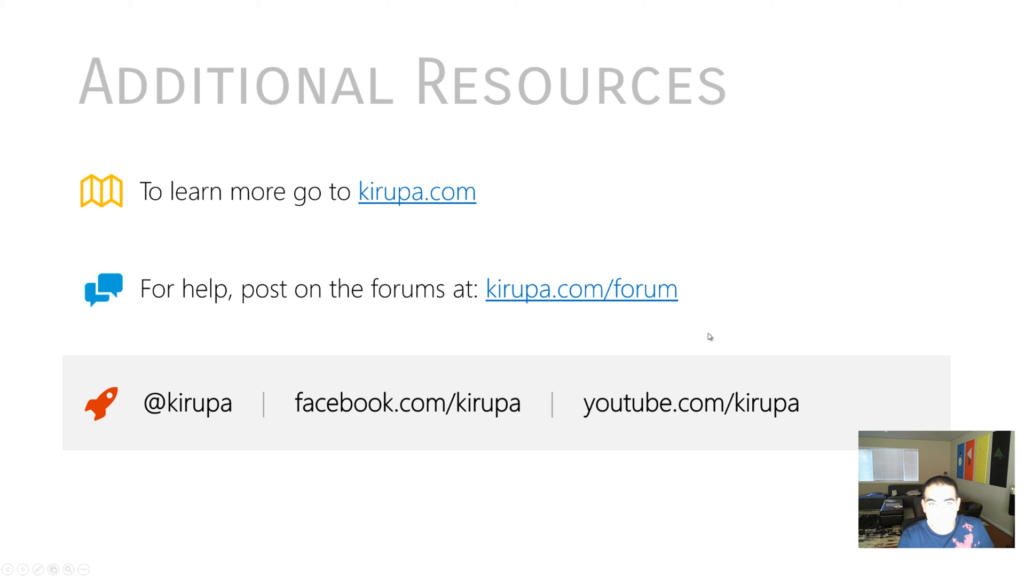
{"action": "mouse_move", "coordinate": [721, 331]}
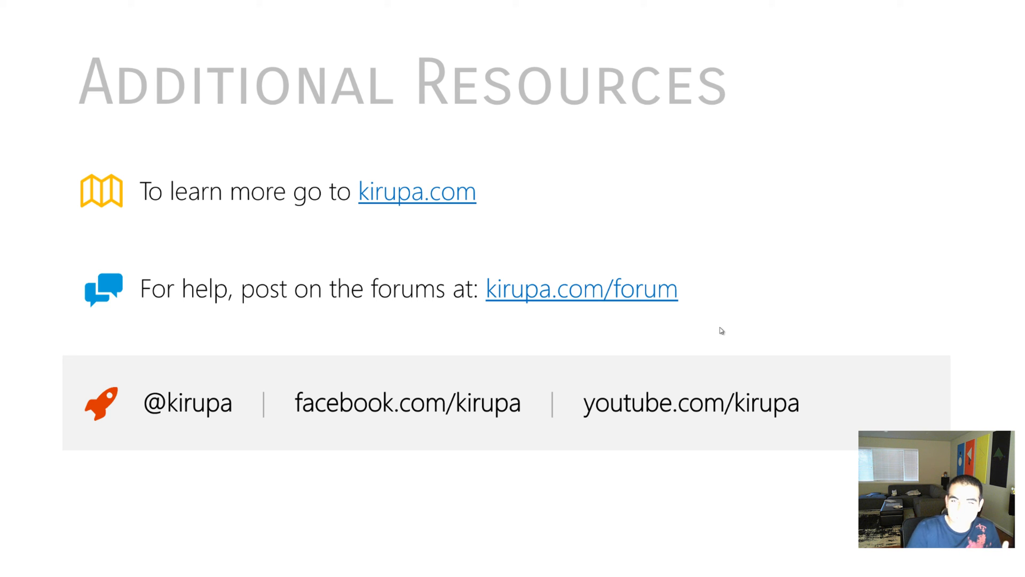